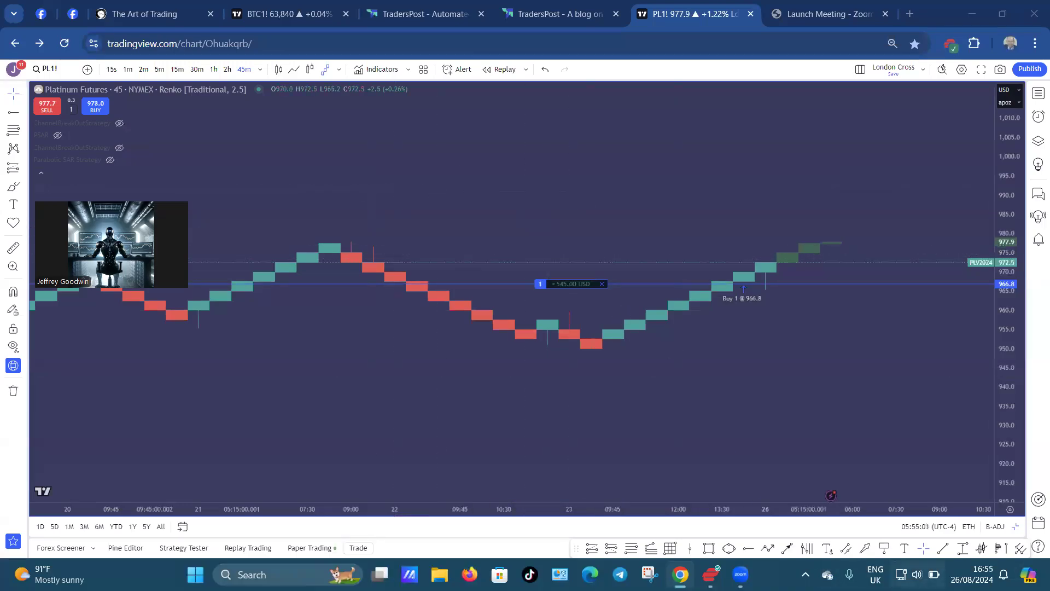
- Show the ChannelBreakOutStrategy signals on the chart and minimize the Strategy Tester panel
{"action": "left_click", "coordinate": [917, 575]}
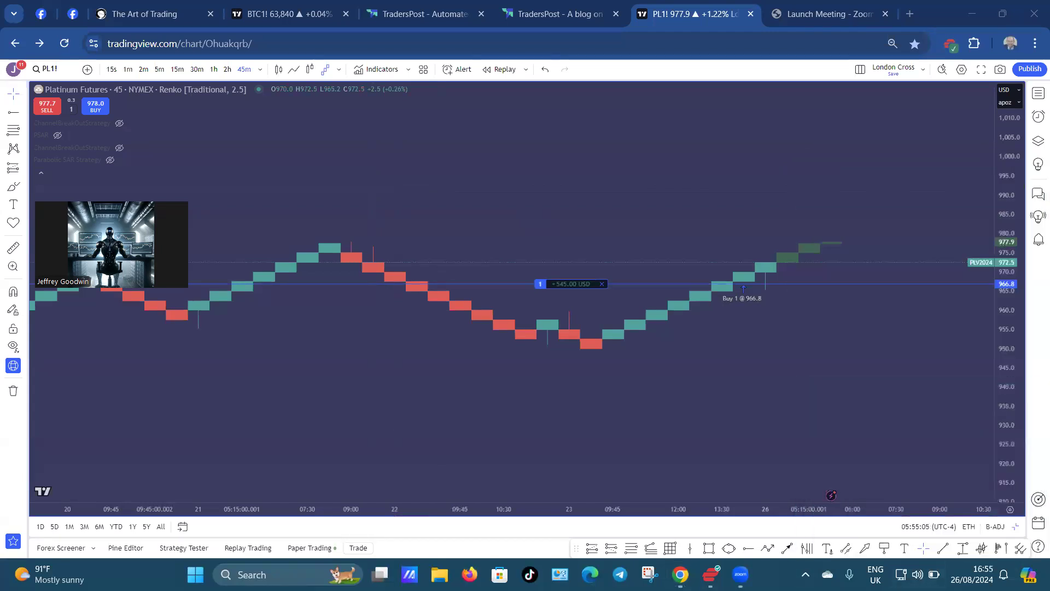
{"action": "mouse_move", "coordinate": [199, 229]}
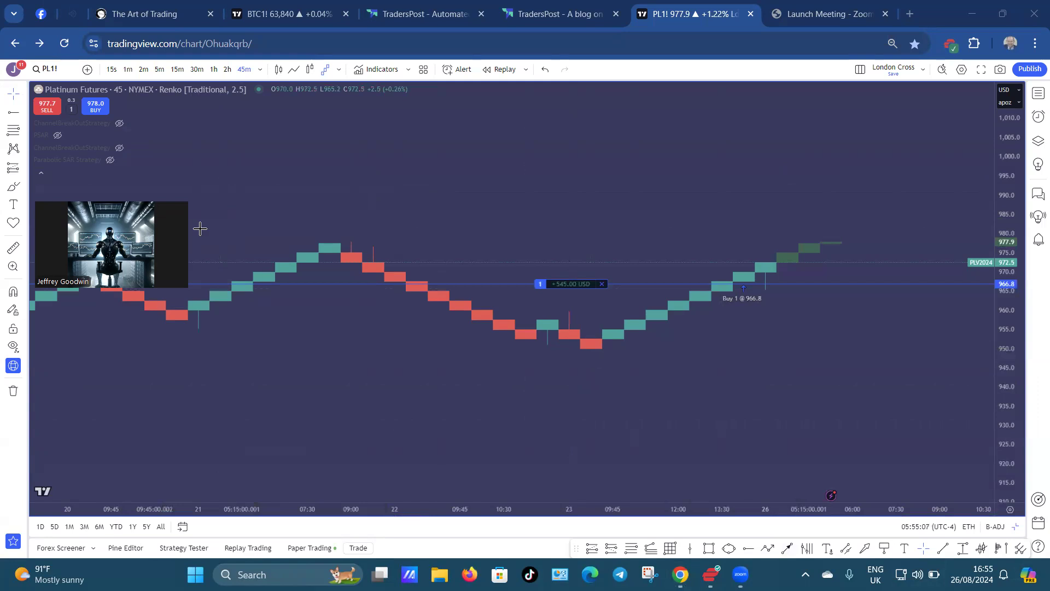
{"action": "mouse_move", "coordinate": [252, 121]}
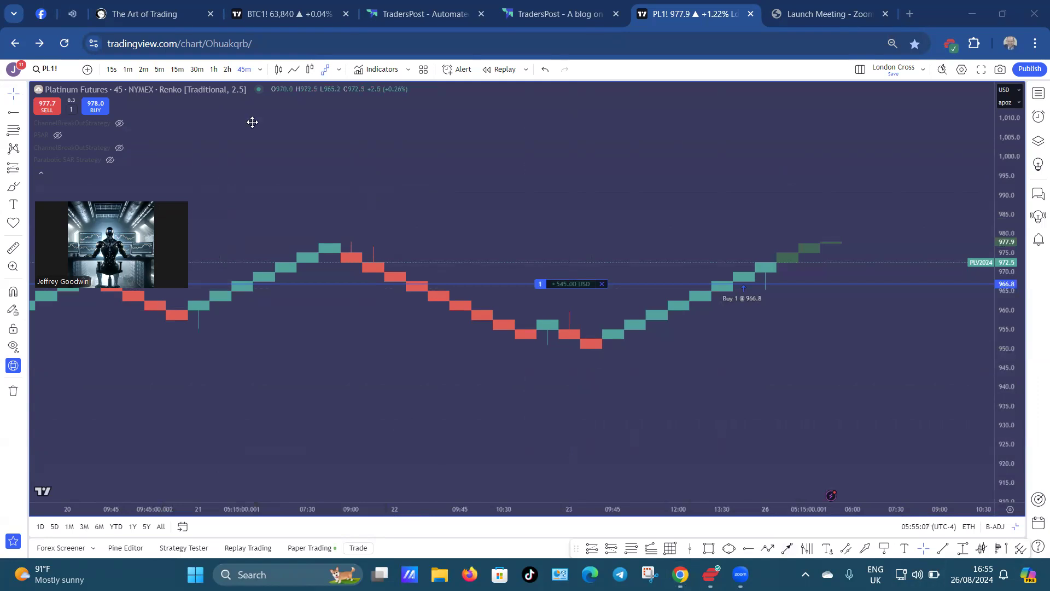
{"action": "mouse_move", "coordinate": [357, 115]}
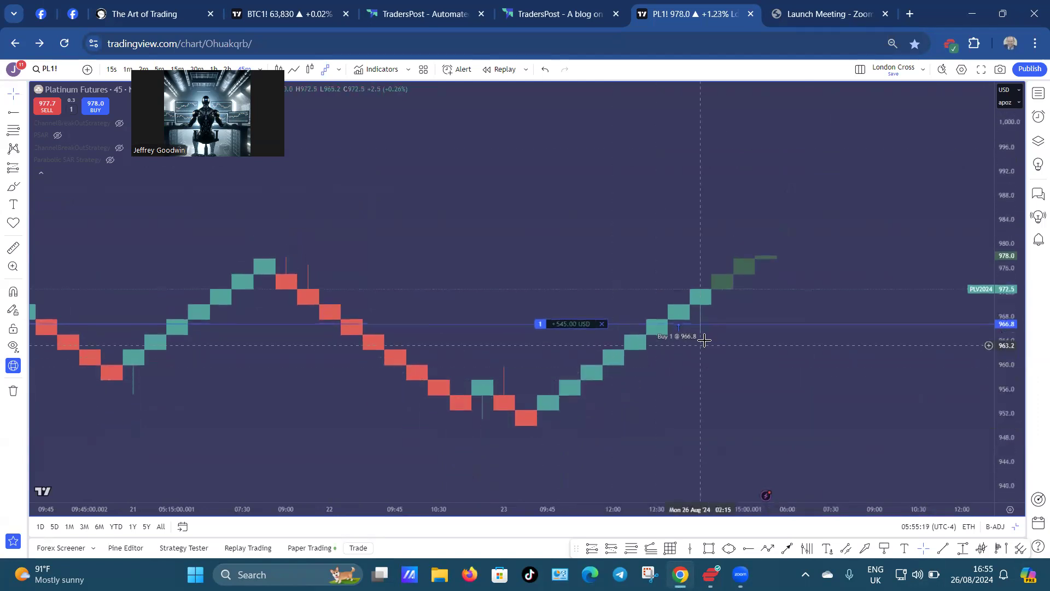
{"action": "mouse_move", "coordinate": [310, 121]}
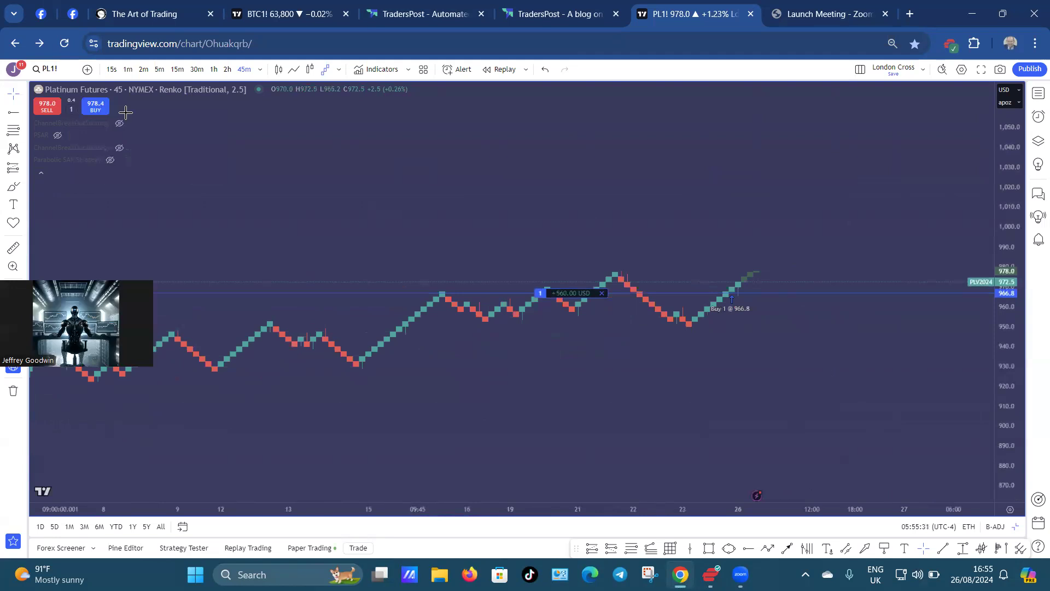
{"action": "left_click", "coordinate": [183, 547]}
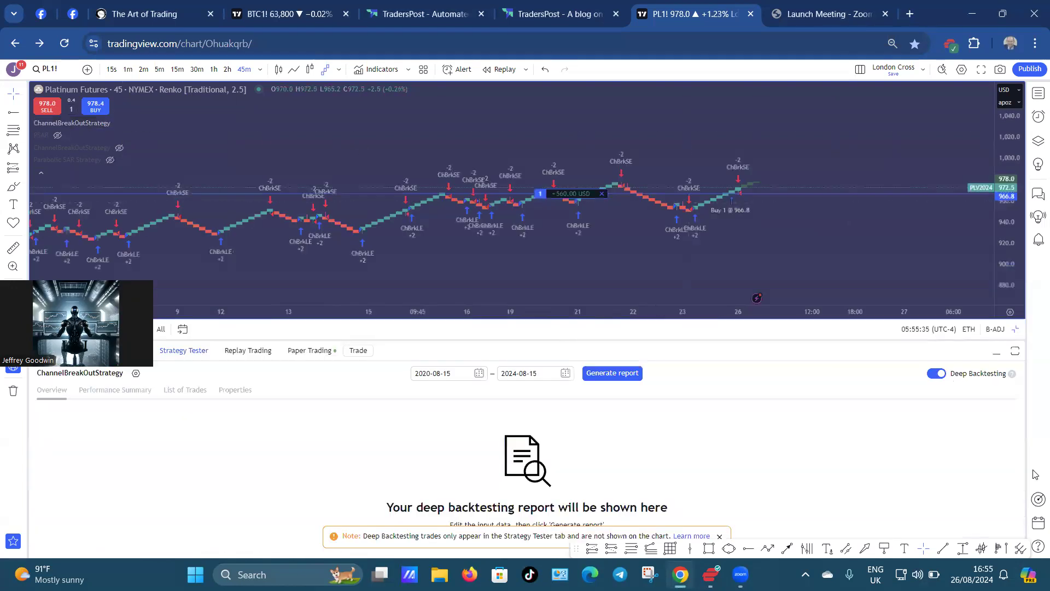
{"action": "mouse_move", "coordinate": [998, 365]}
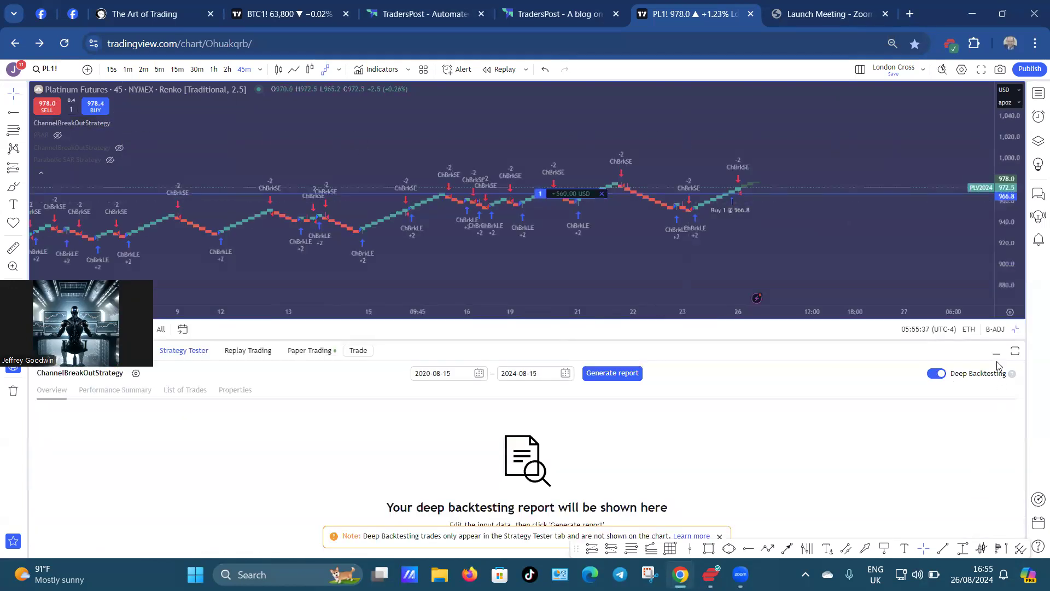
{"action": "left_click", "coordinate": [997, 351]}
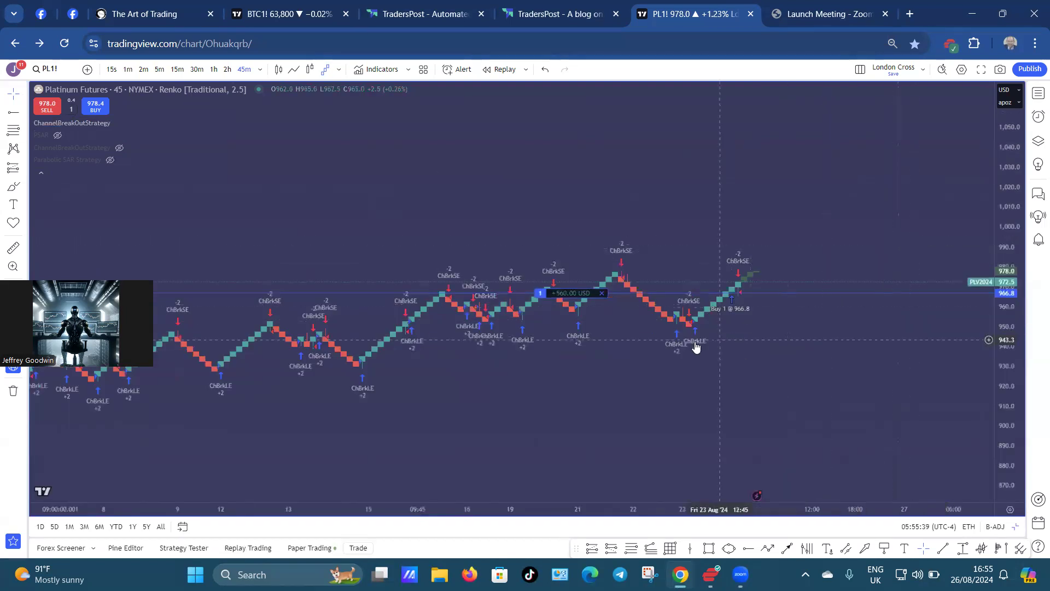
{"action": "mouse_move", "coordinate": [738, 298]}
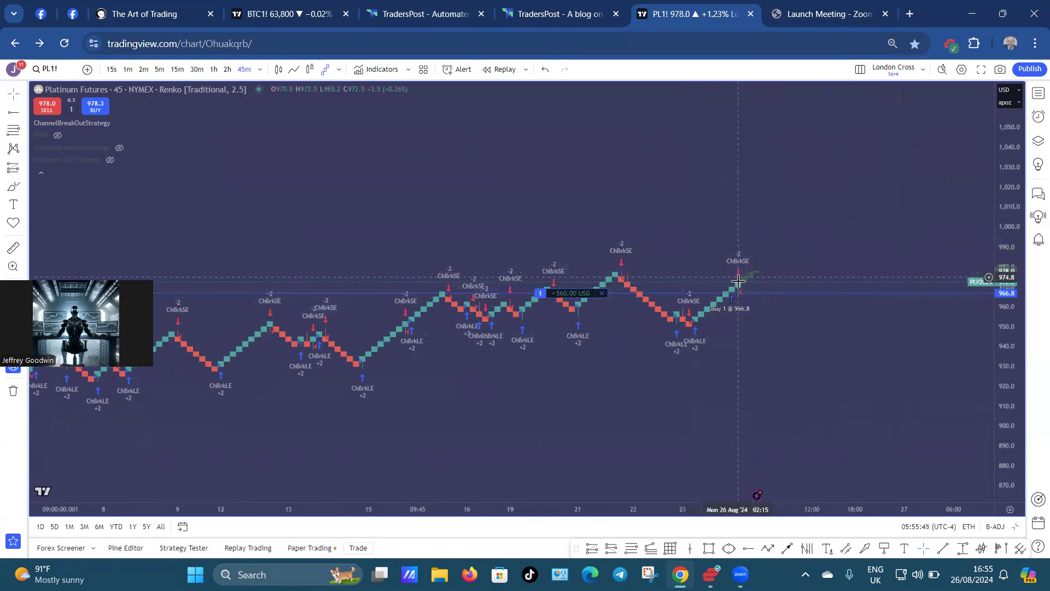
{"action": "mouse_move", "coordinate": [744, 285]}
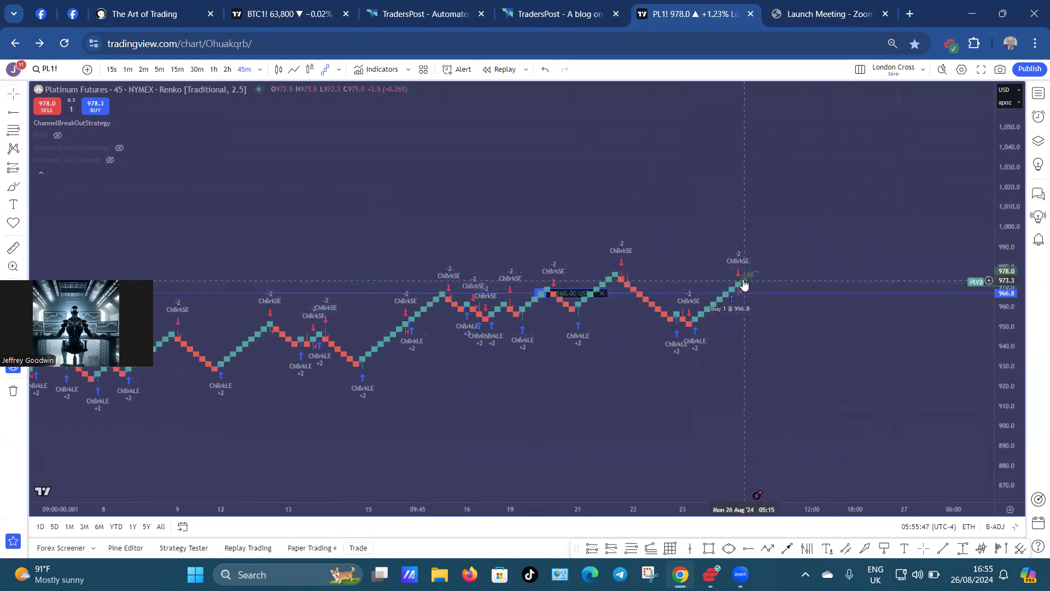
{"action": "mouse_move", "coordinate": [168, 139]}
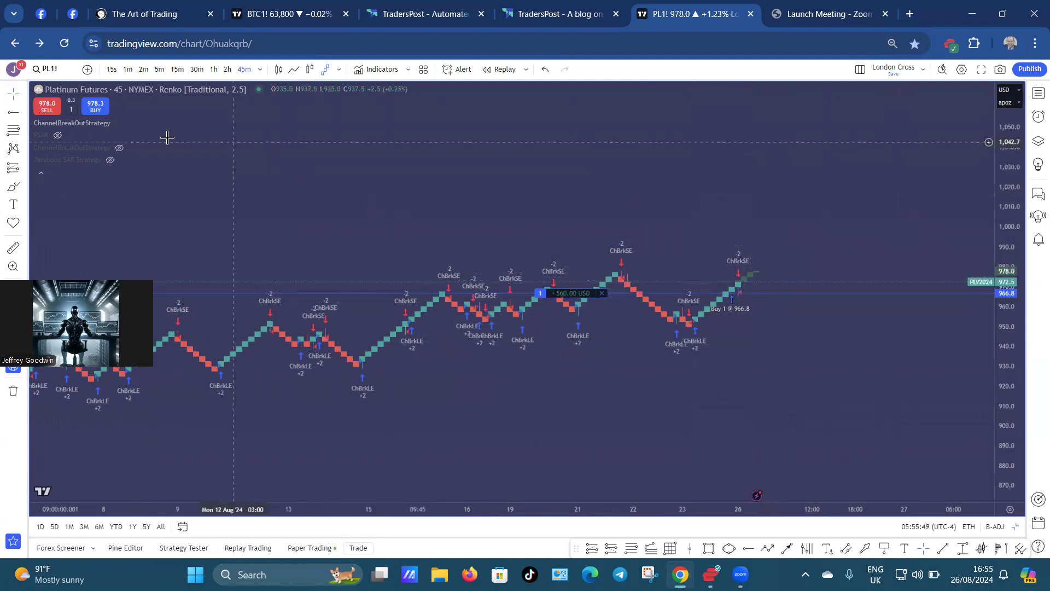
- Hide the ChannelBreakOutStrategy signals and show the PSAR buy and sell labels instead
{"action": "left_click", "coordinate": [57, 136]}
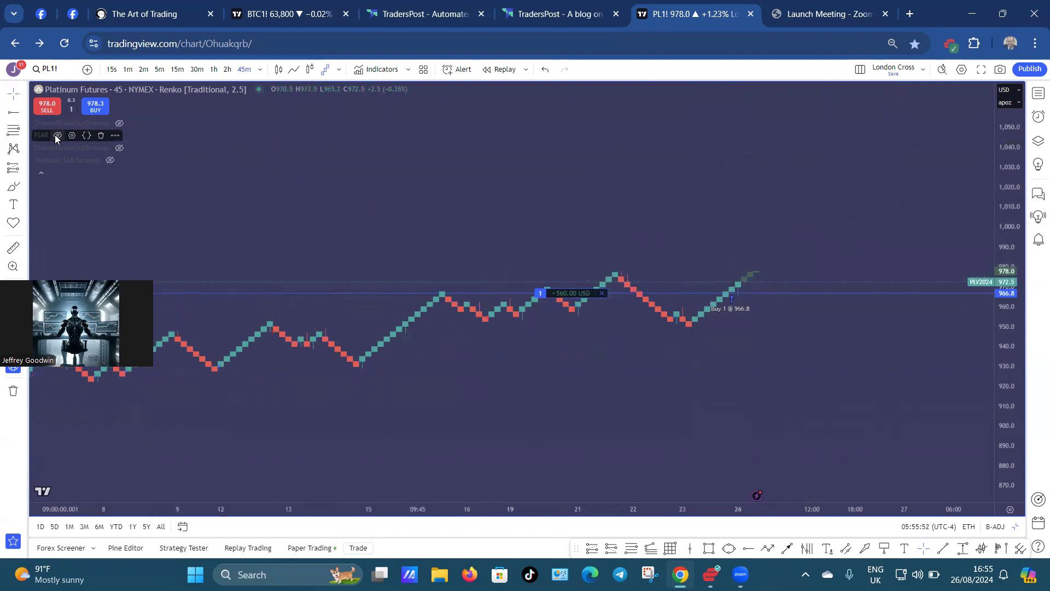
{"action": "left_click", "coordinate": [58, 136]}
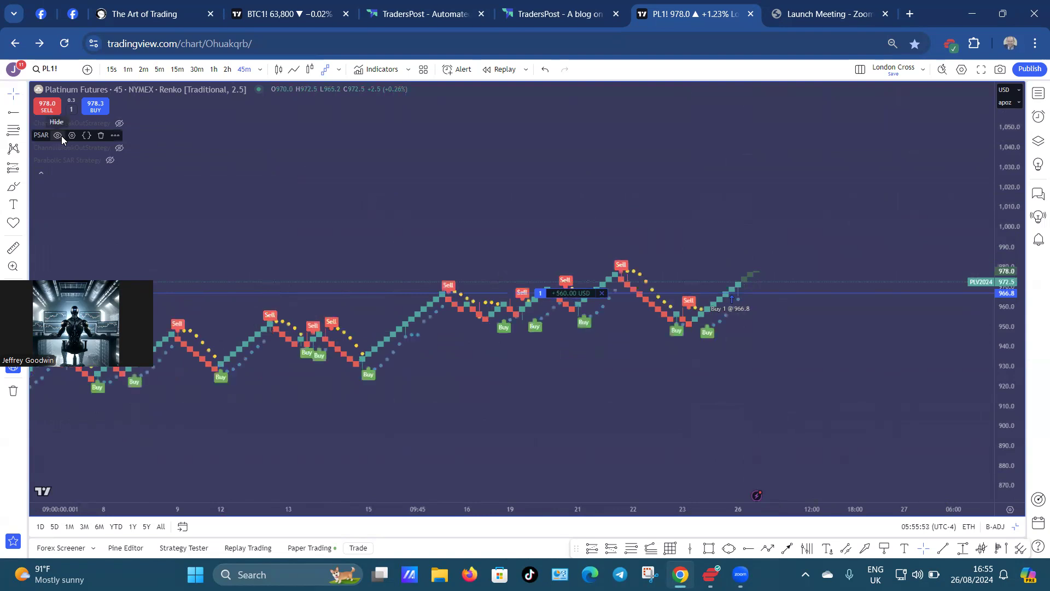
{"action": "mouse_move", "coordinate": [144, 167]}
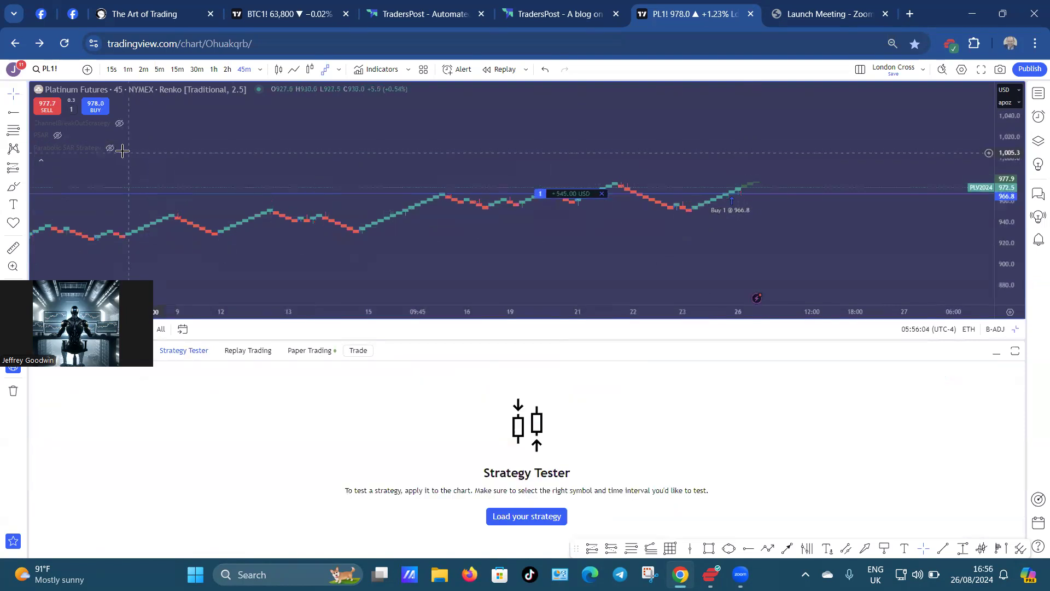
- Show the Parabolic SAR Strategy's long and short signals on the Renko chart
{"action": "left_click", "coordinate": [527, 516]}
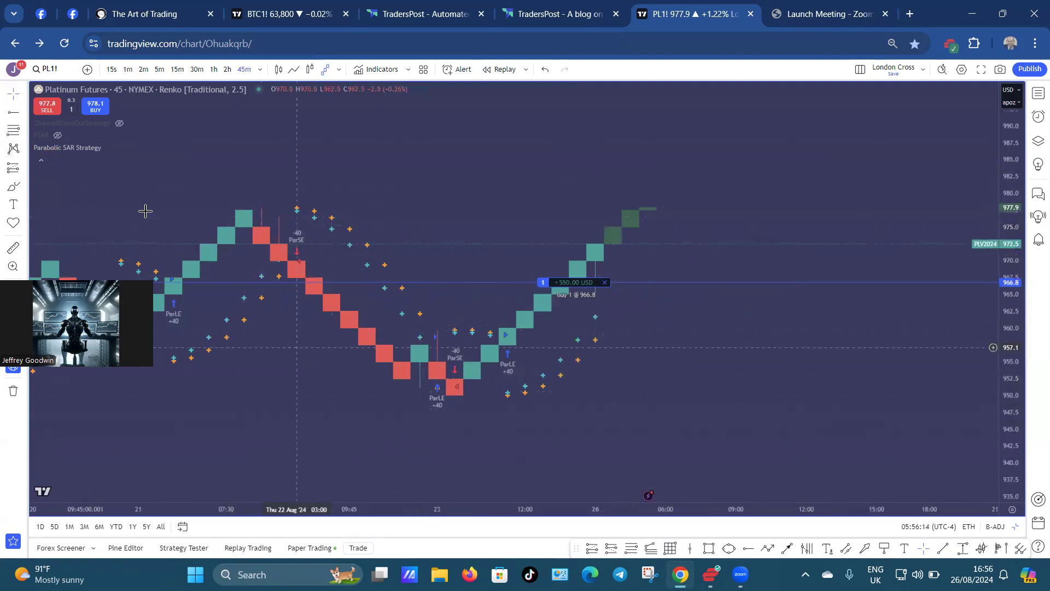
{"action": "mouse_move", "coordinate": [108, 180]}
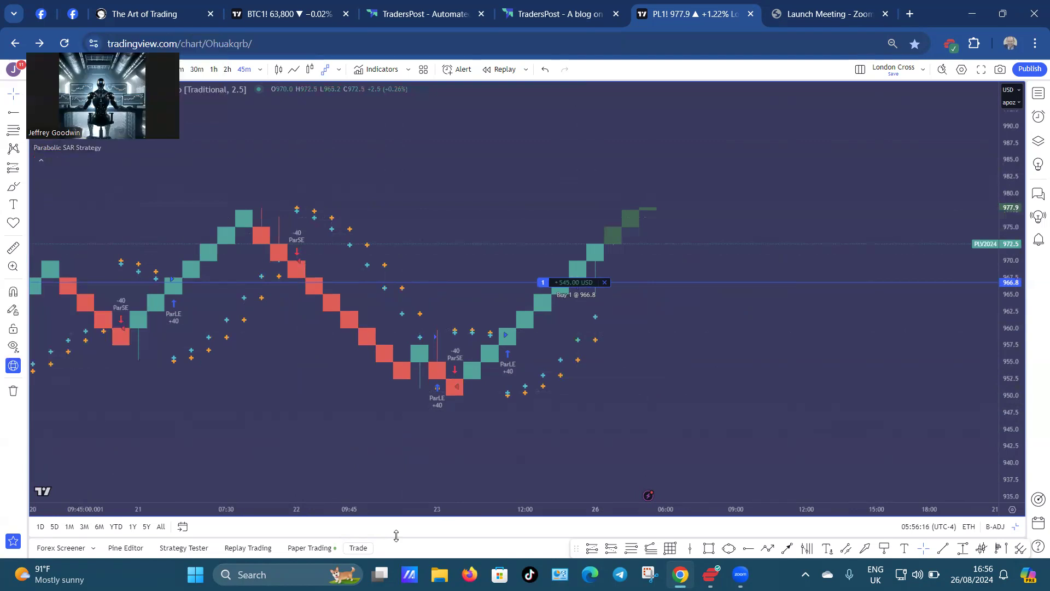
{"action": "mouse_move", "coordinate": [165, 172]}
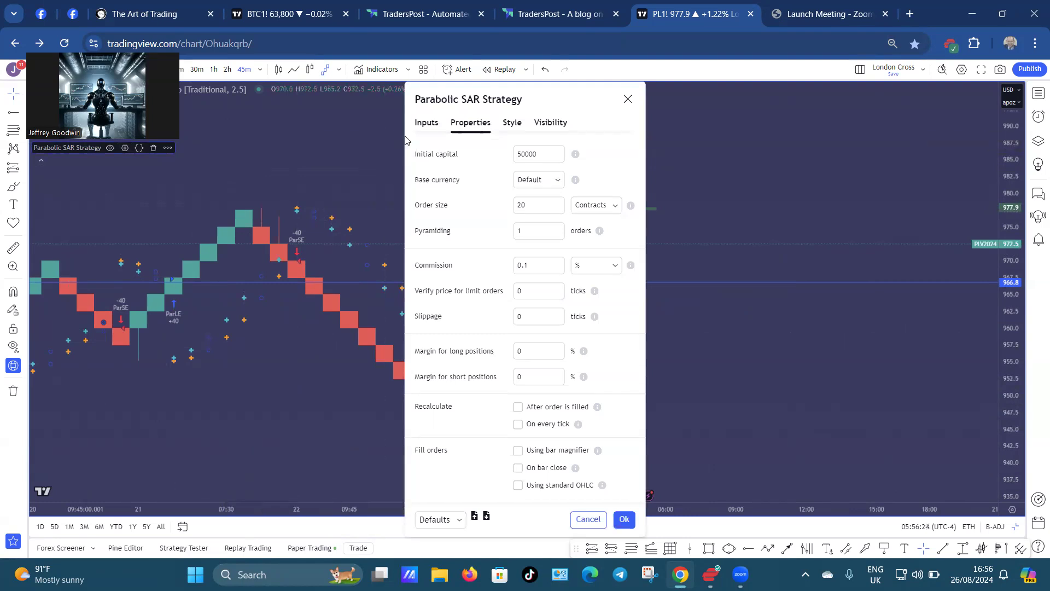
- Set the Parabolic SAR Strategy inputs to start 0.08, increment 0.08 and maximum 0.8 and apply them
{"action": "left_click", "coordinate": [425, 122]}
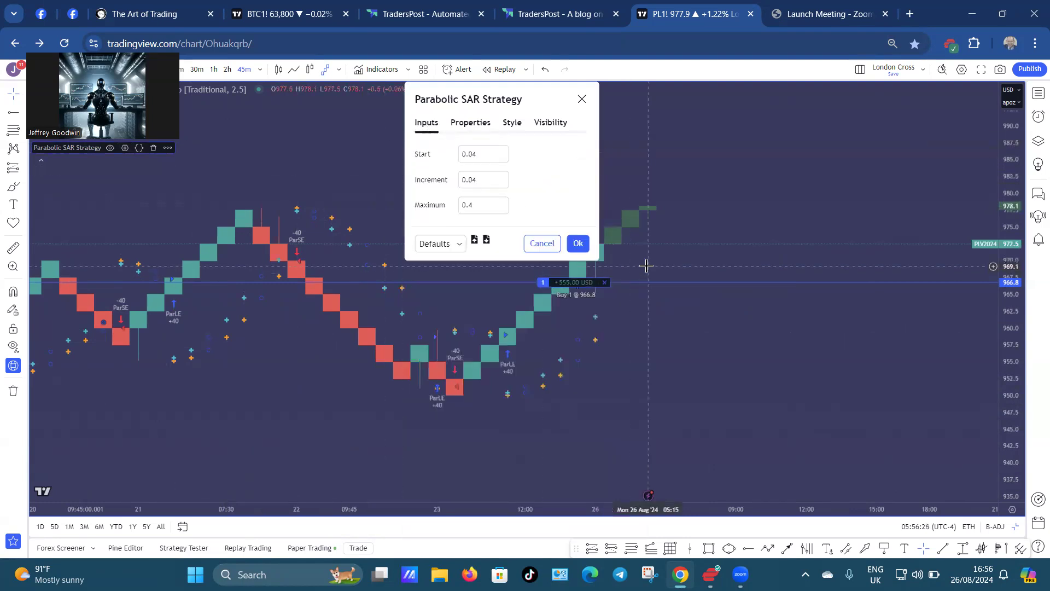
{"action": "left_click", "coordinate": [577, 243]}
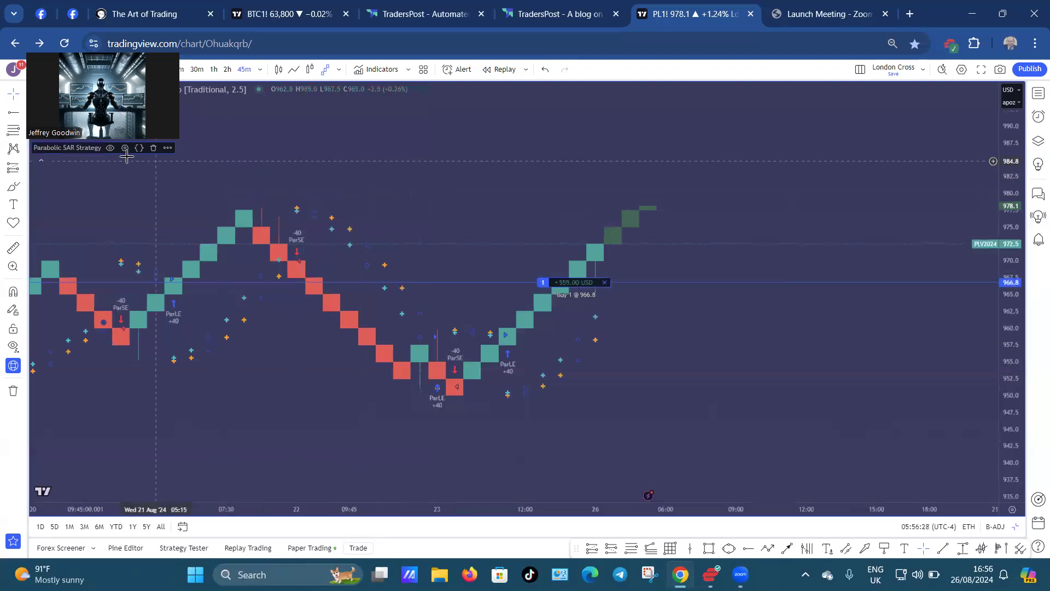
{"action": "left_click", "coordinate": [125, 148]}
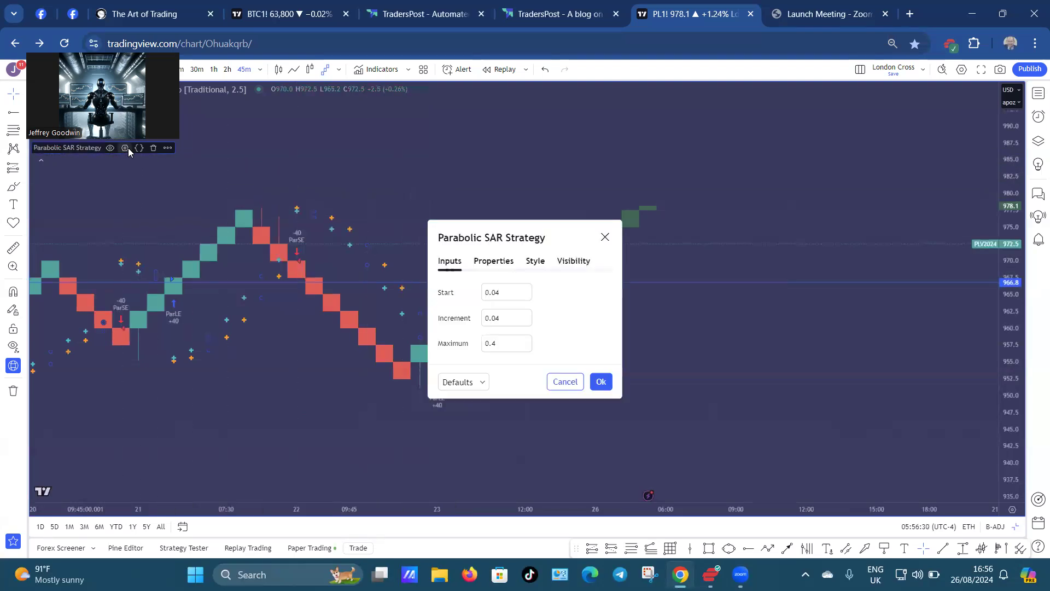
{"action": "left_click", "coordinate": [505, 292]}
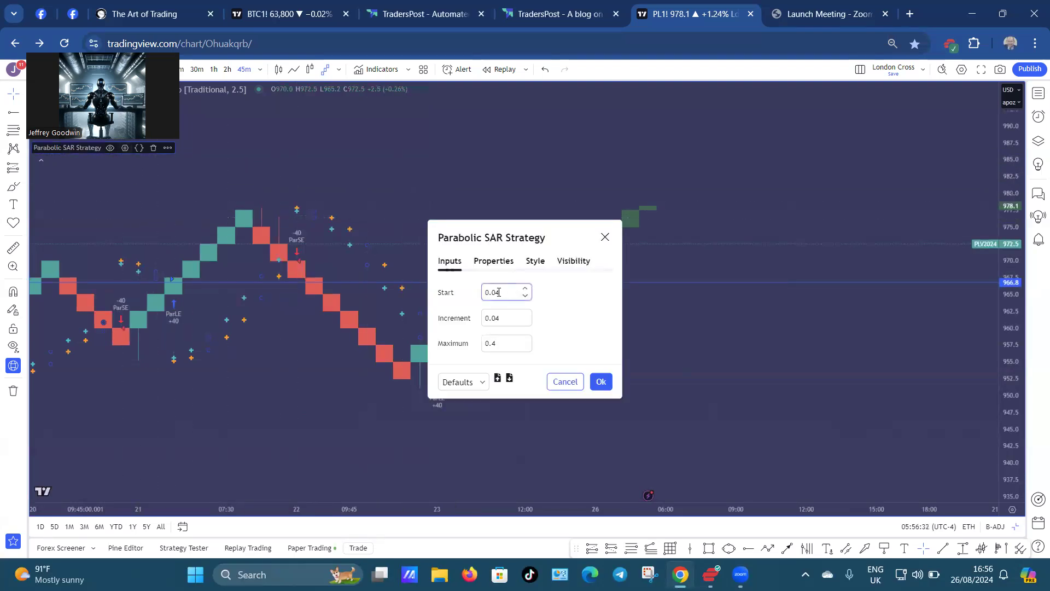
{"action": "left_click", "coordinate": [525, 288]}
{"action": "type", "text": "0.8"}
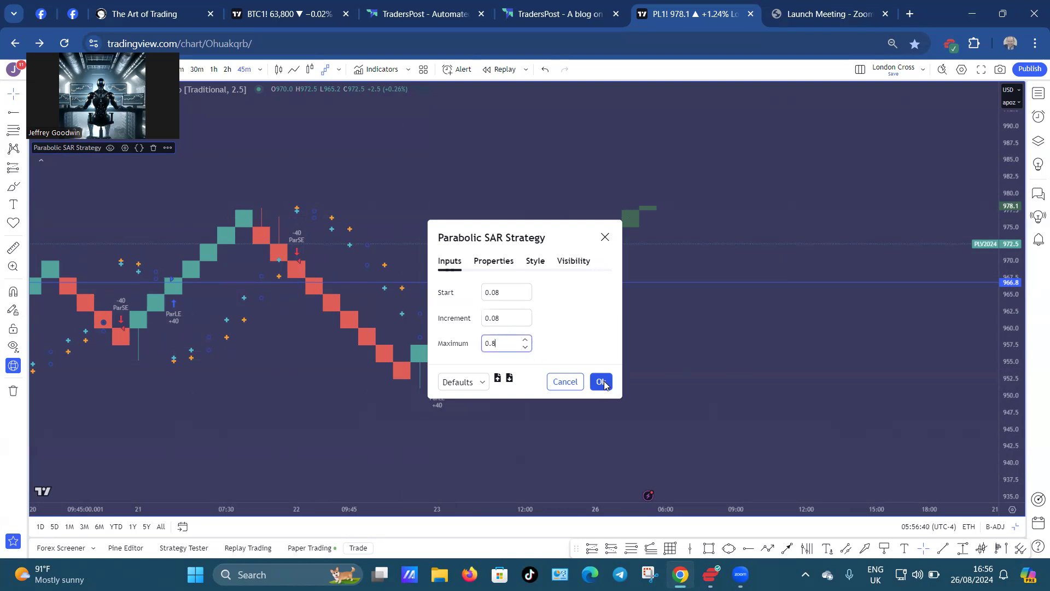
{"action": "left_click", "coordinate": [601, 381]}
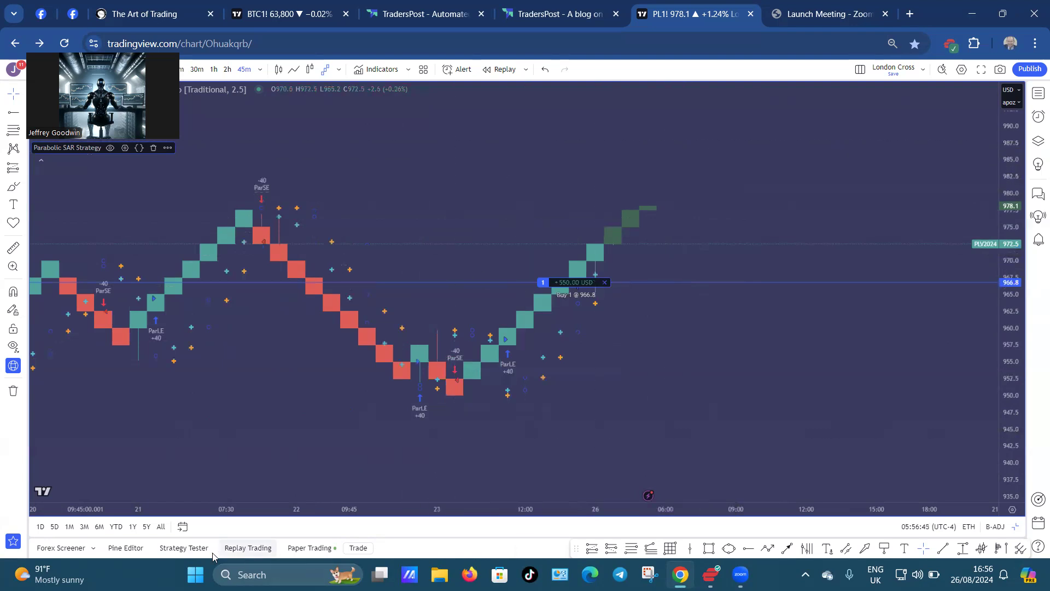
- Run the deep backtest for 2020-08-15 to 2024-08-15, then reopen the strategy settings
{"action": "left_click", "coordinate": [183, 547]}
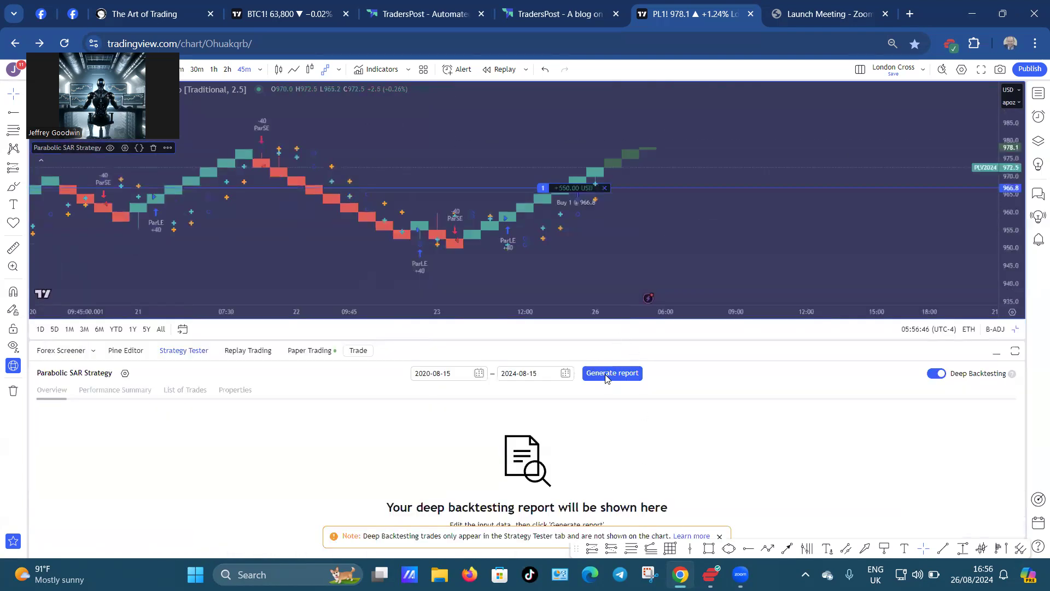
{"action": "left_click", "coordinate": [611, 373]}
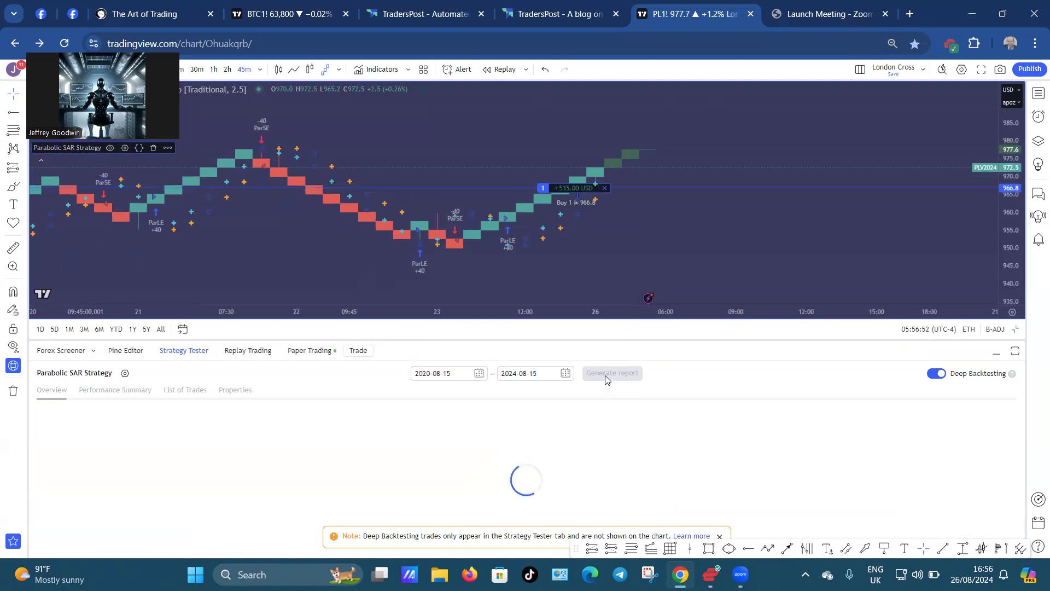
{"action": "left_click", "coordinate": [611, 372]}
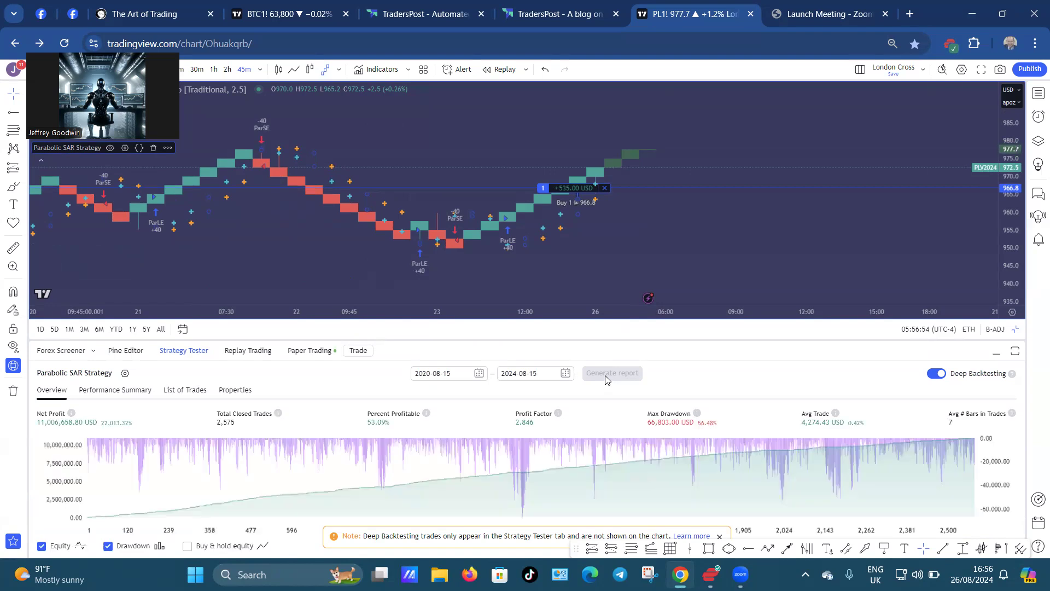
{"action": "mouse_move", "coordinate": [700, 427]}
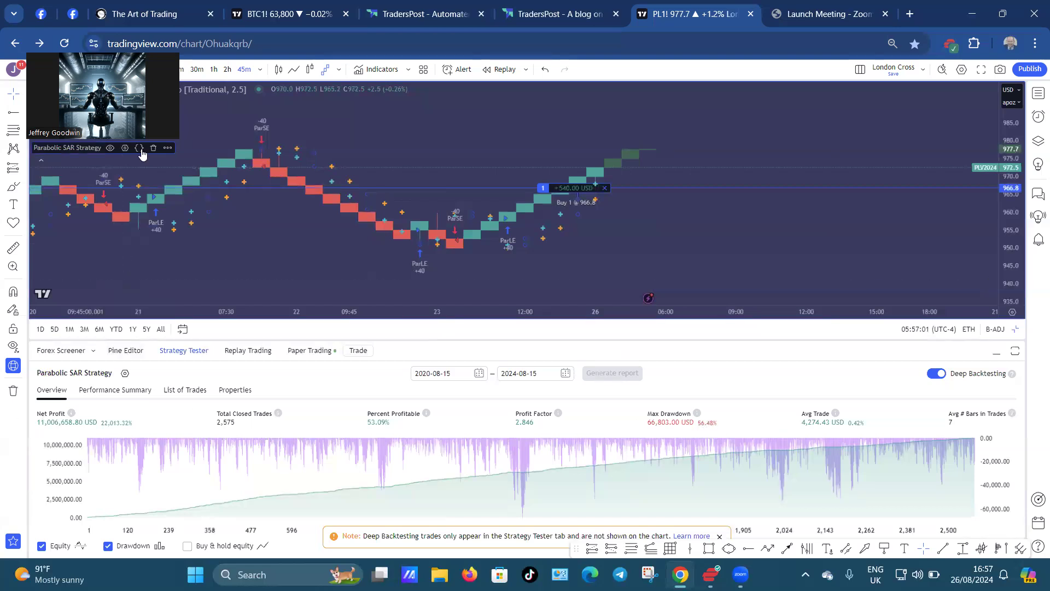
{"action": "left_click", "coordinate": [995, 353]}
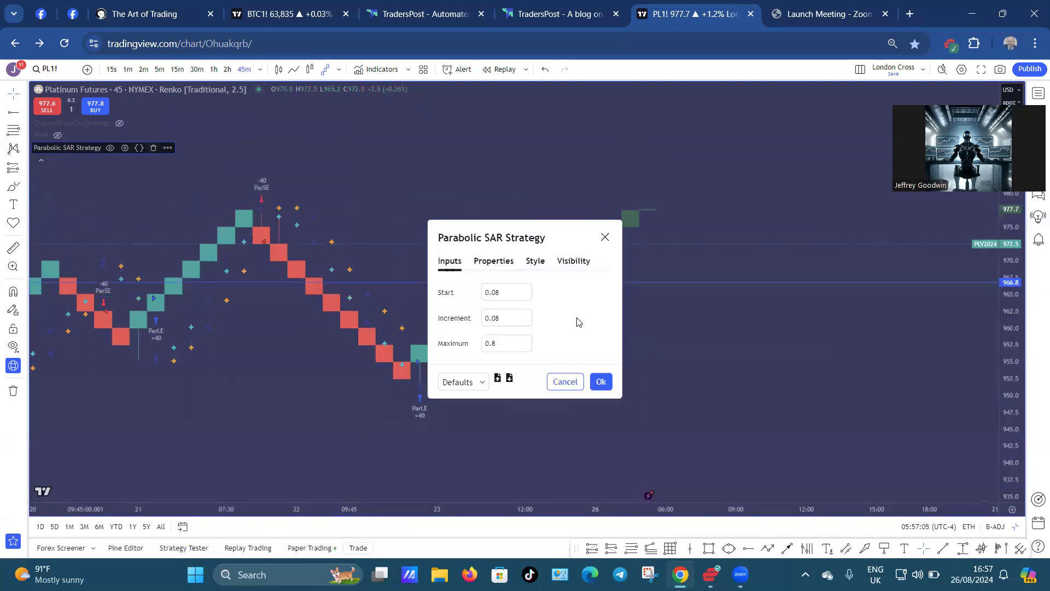
- Apply the strategy properties: 50000 initial capital, 1-contract orders and 0.1% commission
{"action": "left_click", "coordinate": [493, 260]}
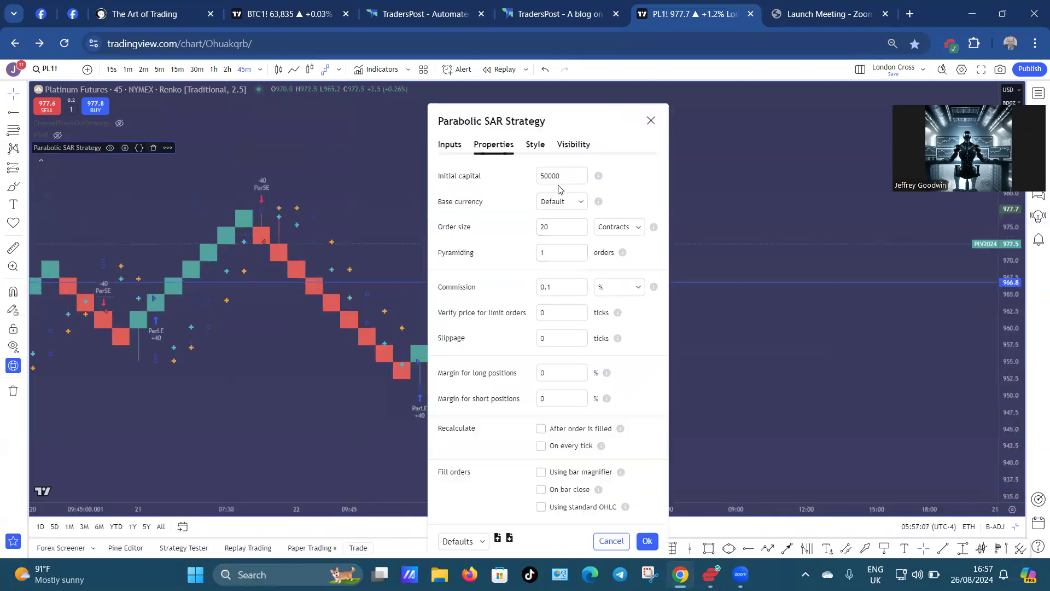
{"action": "left_click", "coordinate": [561, 227]}
{"action": "type", "text": "1"}
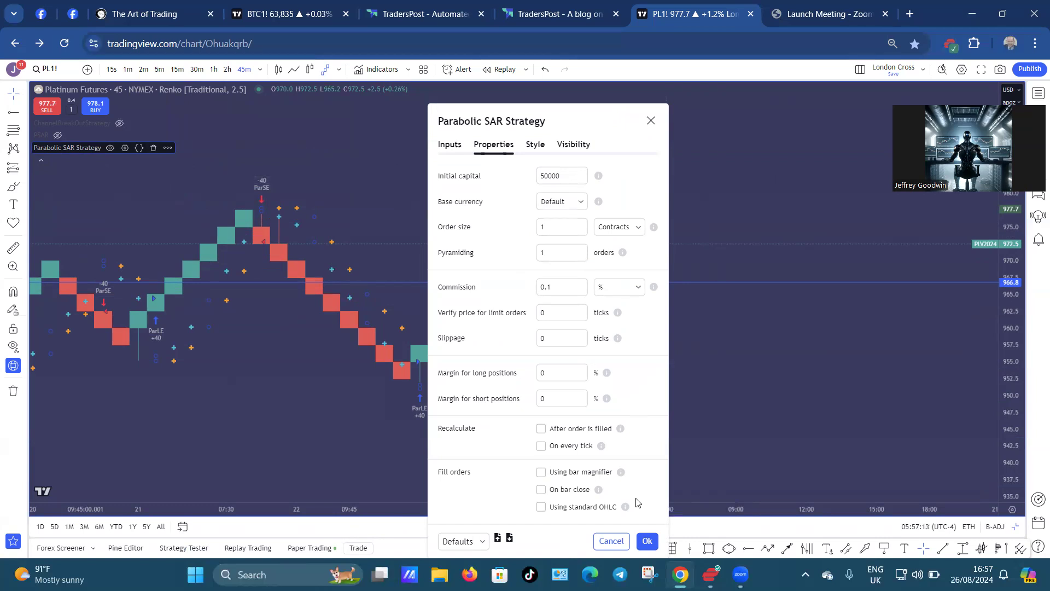
{"action": "left_click", "coordinate": [646, 541]}
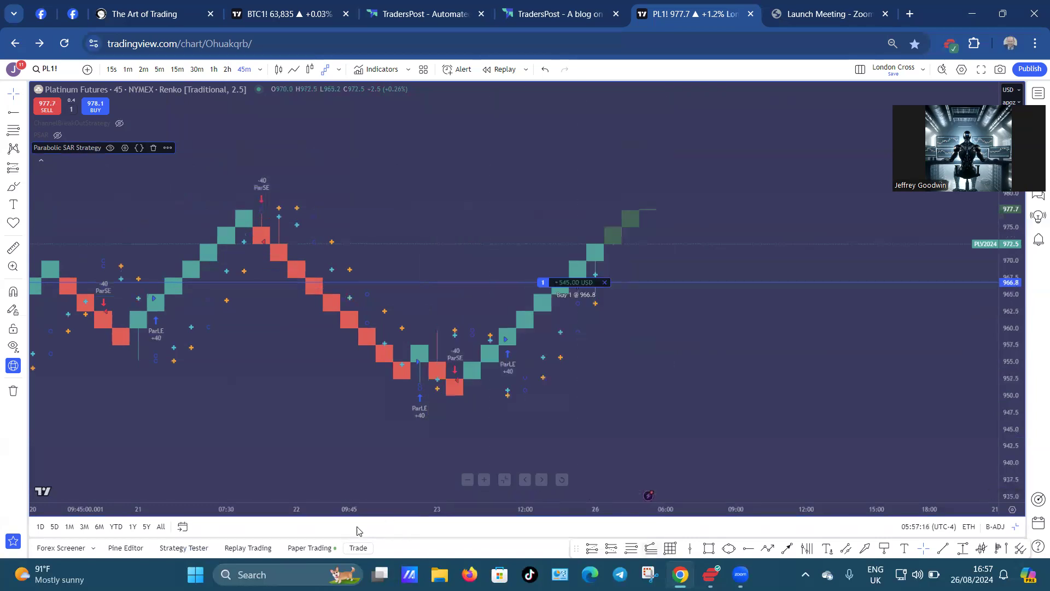
- Rerun the four-year deep backtest with the one-contract order size
{"action": "left_click", "coordinate": [182, 547]}
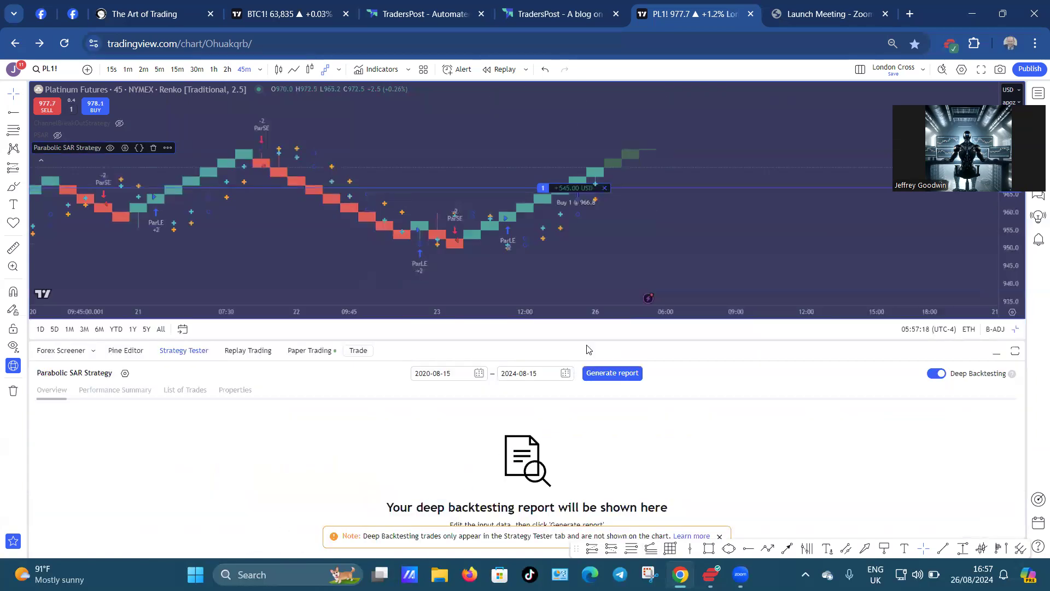
{"action": "left_click", "coordinate": [610, 373]}
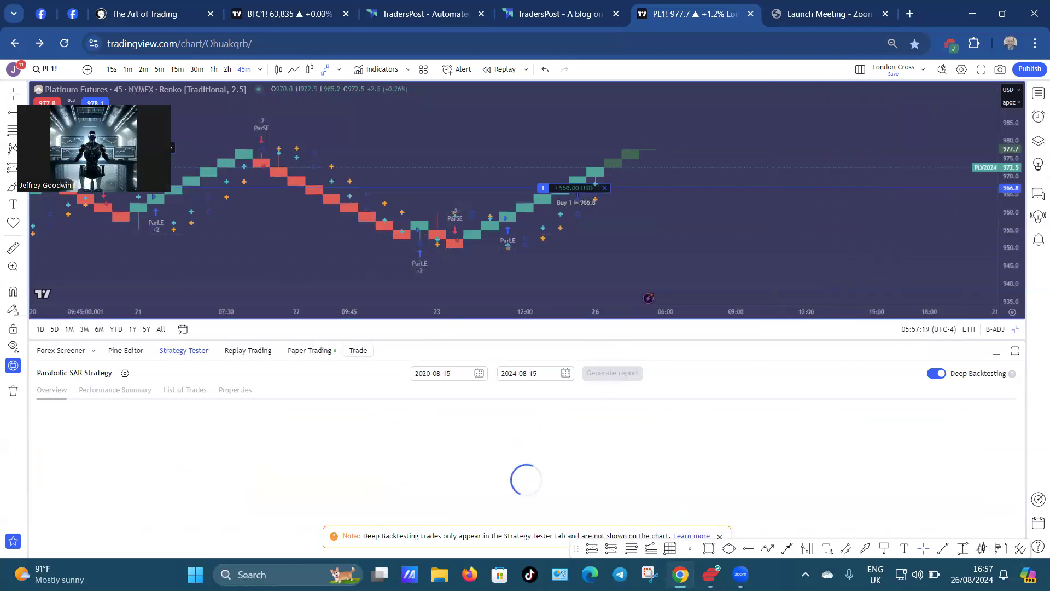
{"action": "mouse_move", "coordinate": [736, 218]}
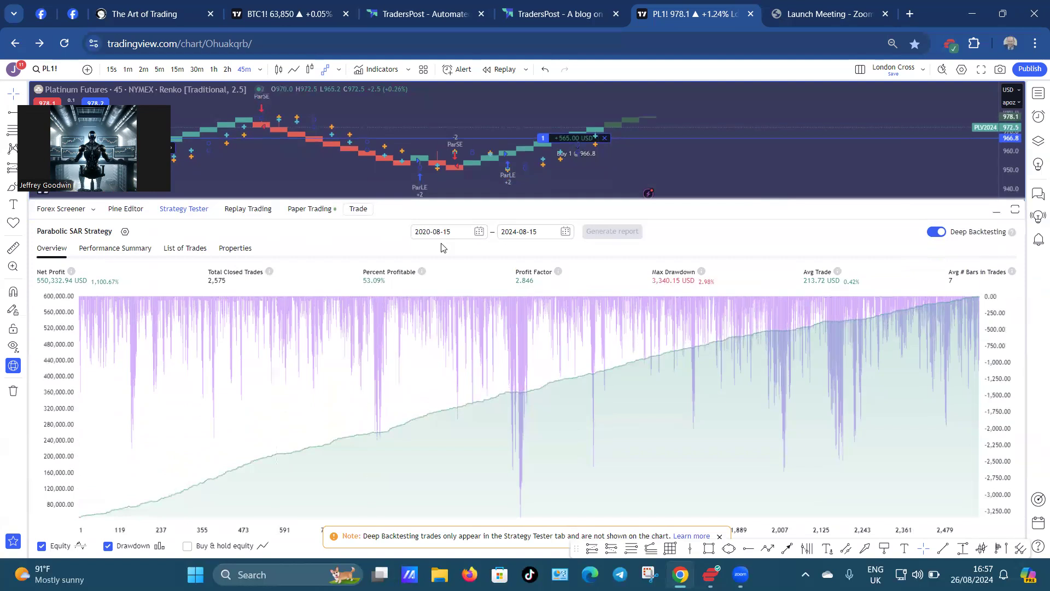
{"action": "mouse_move", "coordinate": [42, 284]}
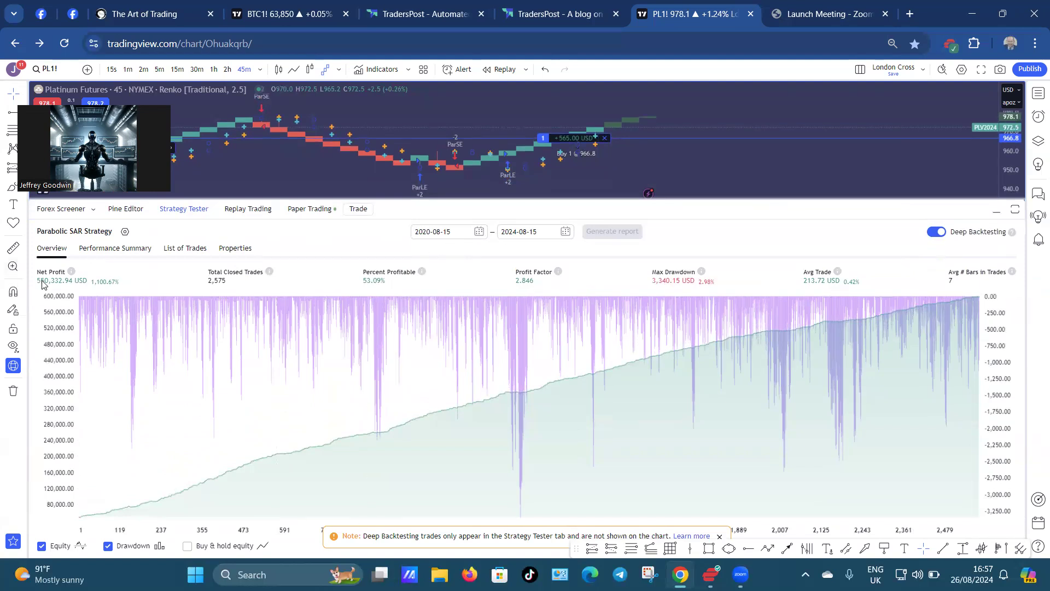
{"action": "mouse_move", "coordinate": [280, 306]}
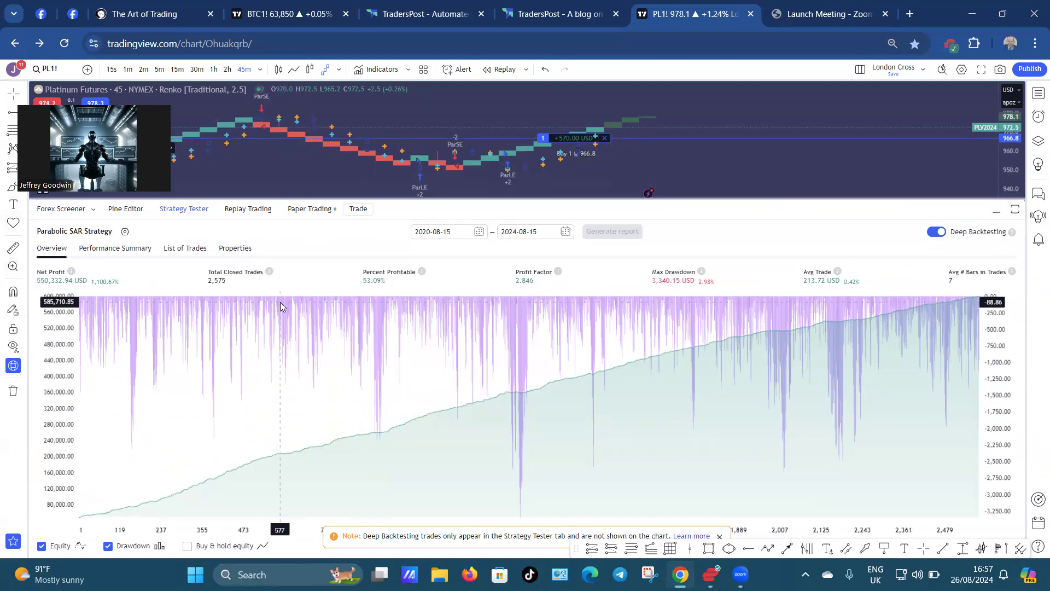
{"action": "mouse_move", "coordinate": [641, 298]}
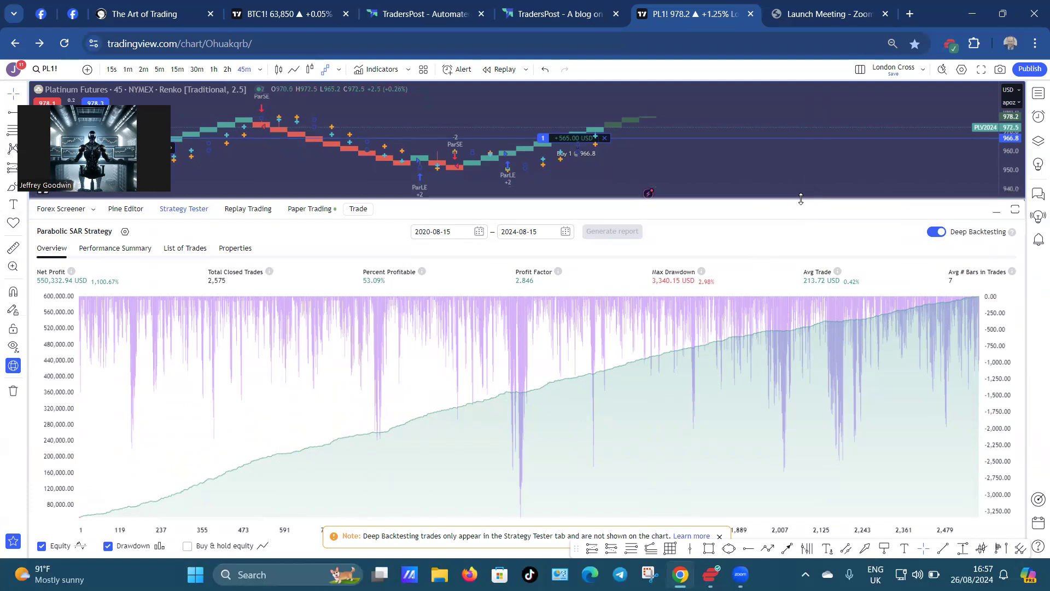
{"action": "mouse_move", "coordinate": [712, 292]}
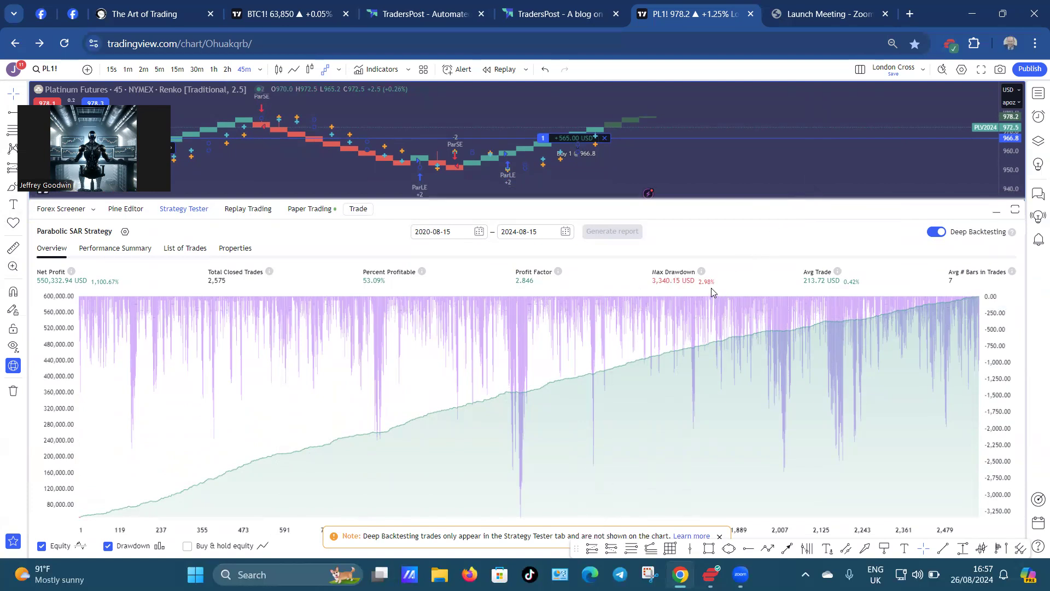
{"action": "mouse_move", "coordinate": [694, 200]}
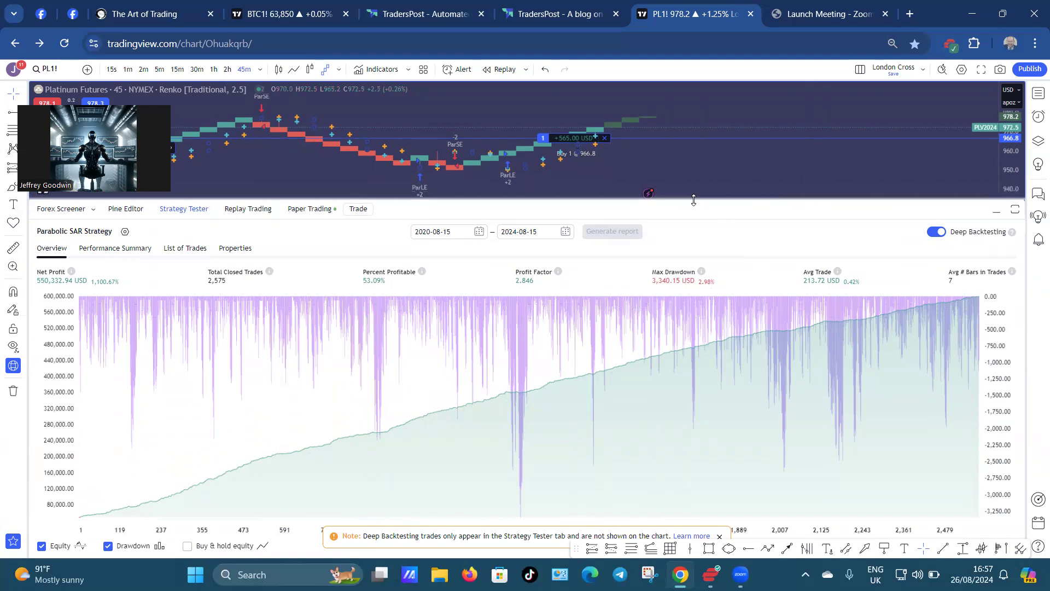
{"action": "mouse_move", "coordinate": [662, 286]}
{"action": "type", "text": "2"}
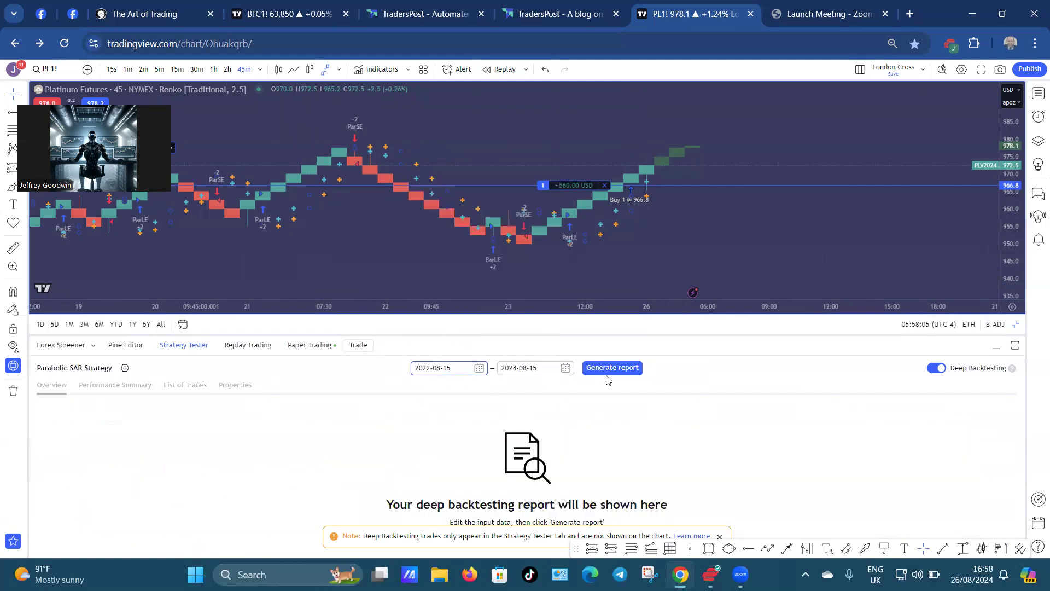
- Generate the two-year deep backtest report starting 2022-08-15
{"action": "left_click", "coordinate": [610, 368]}
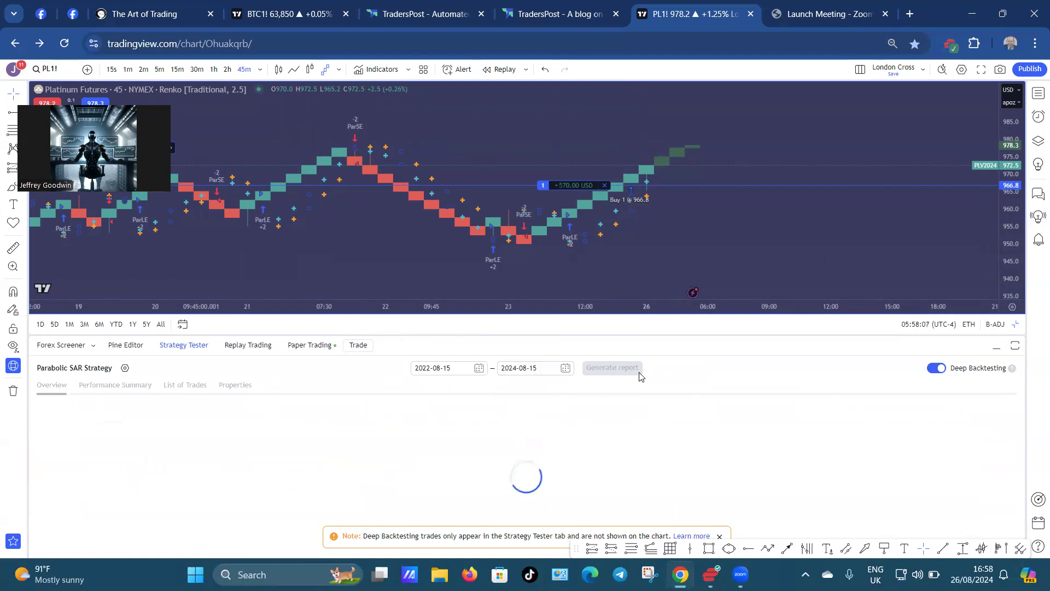
{"action": "mouse_move", "coordinate": [699, 154]}
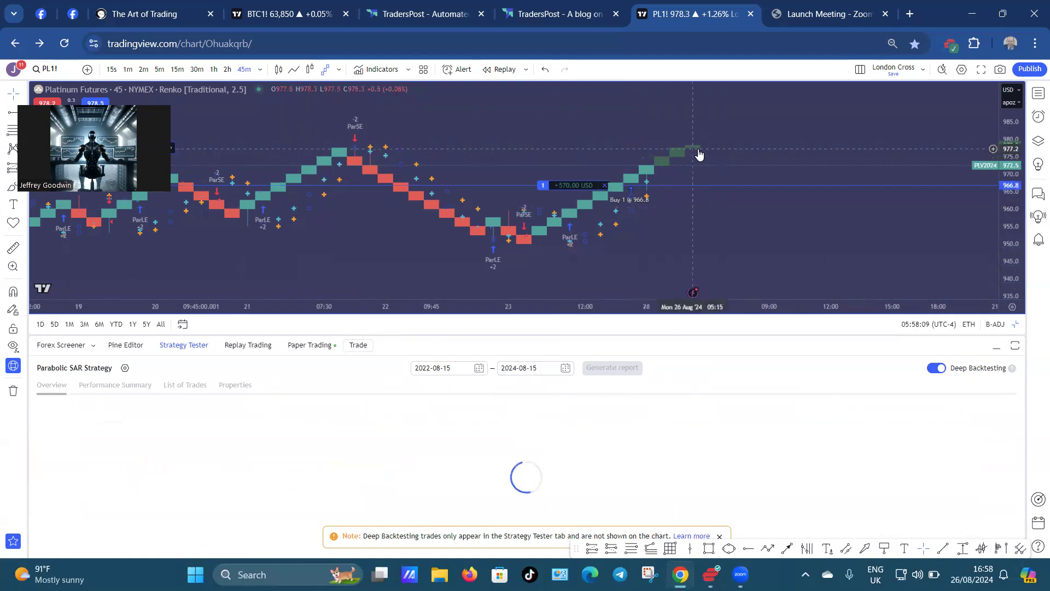
{"action": "mouse_move", "coordinate": [687, 160]}
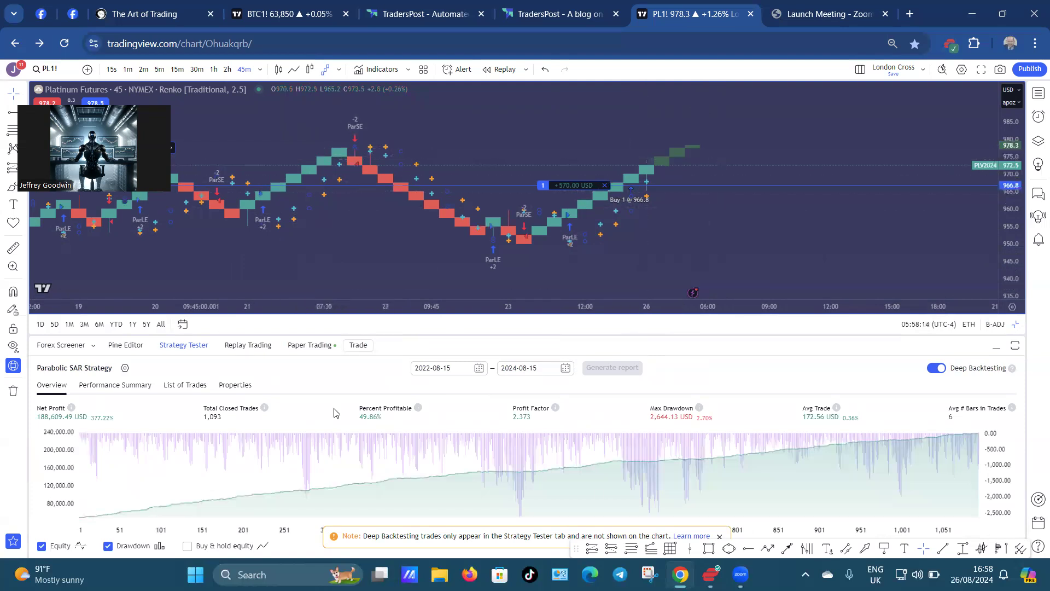
{"action": "mouse_move", "coordinate": [699, 429]}
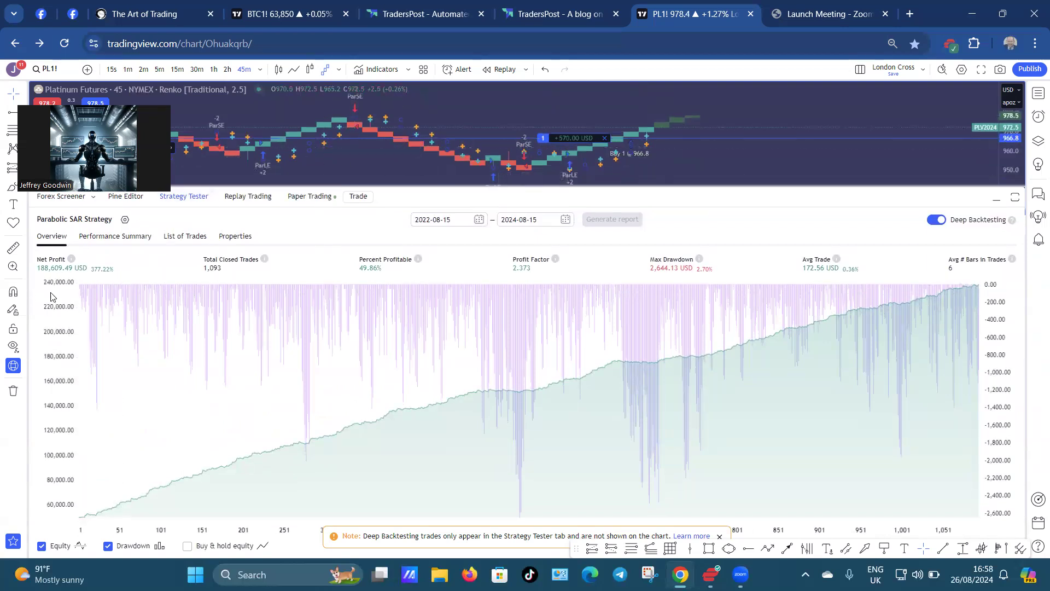
{"action": "mouse_move", "coordinate": [130, 287]}
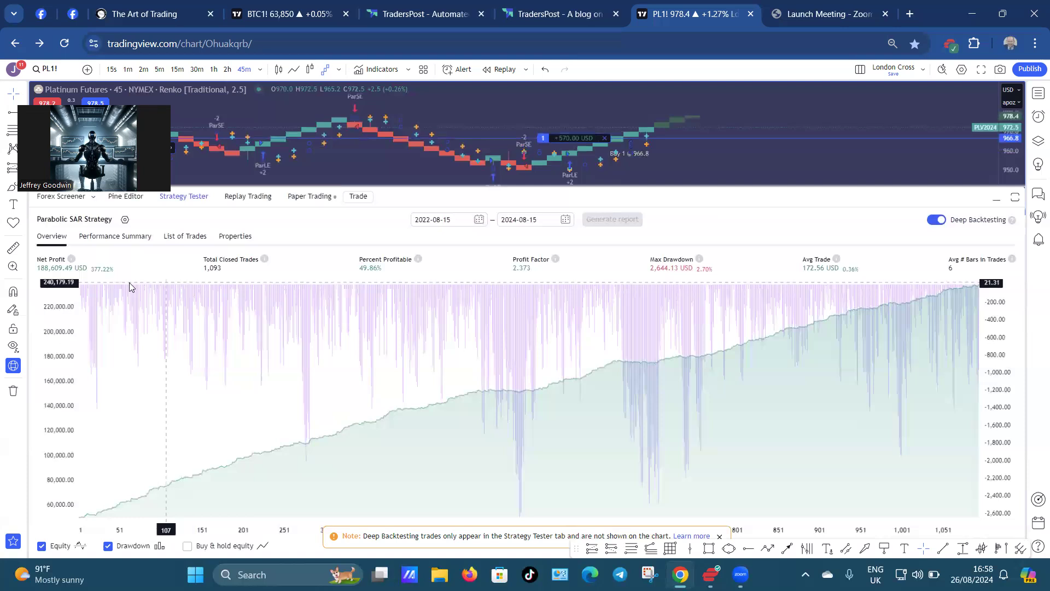
{"action": "mouse_move", "coordinate": [318, 241]}
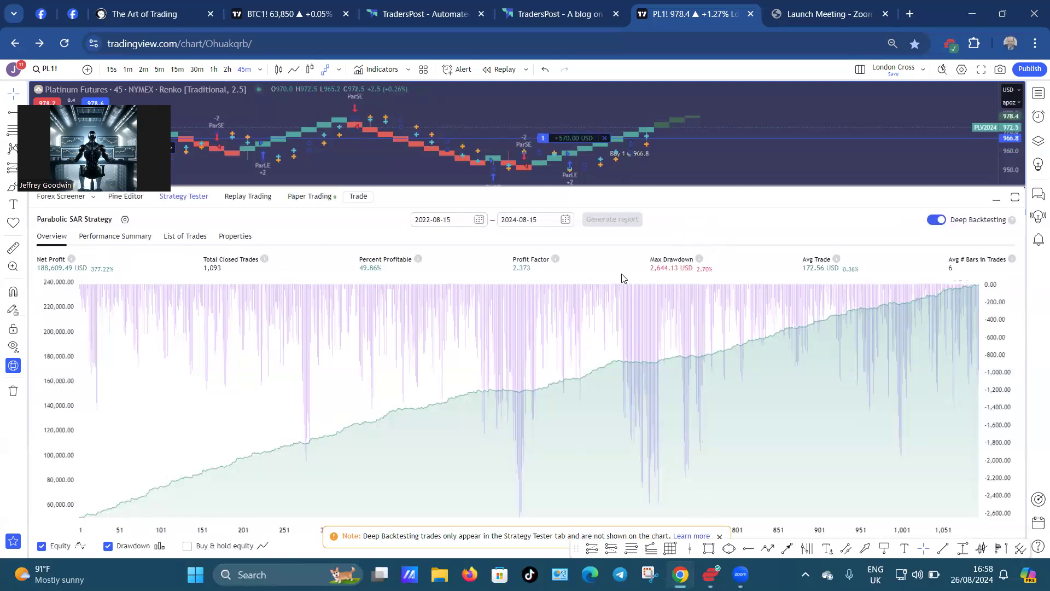
{"action": "mouse_move", "coordinate": [667, 286]}
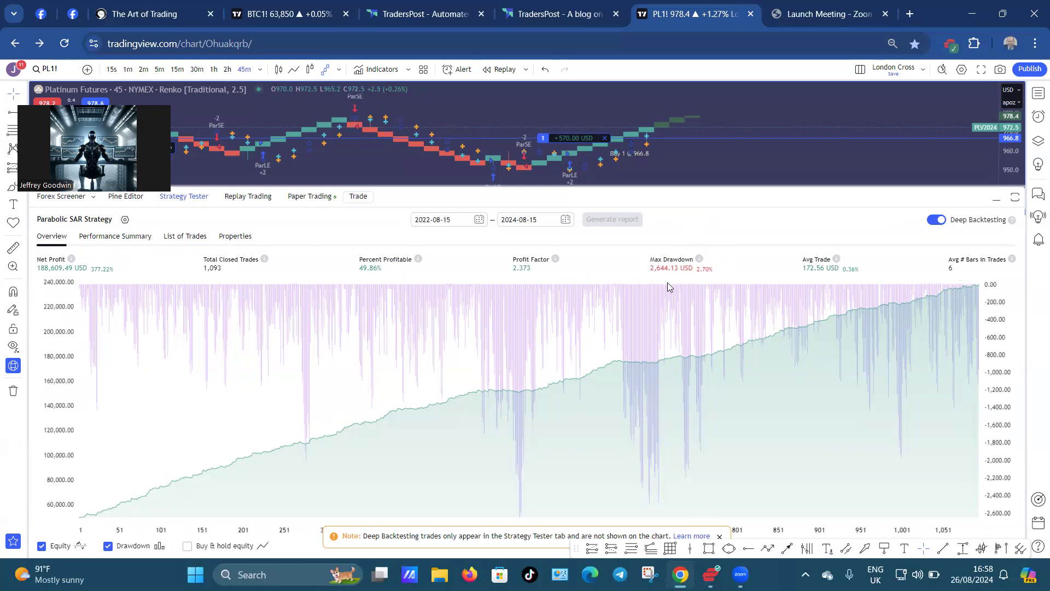
{"action": "mouse_move", "coordinate": [818, 290]}
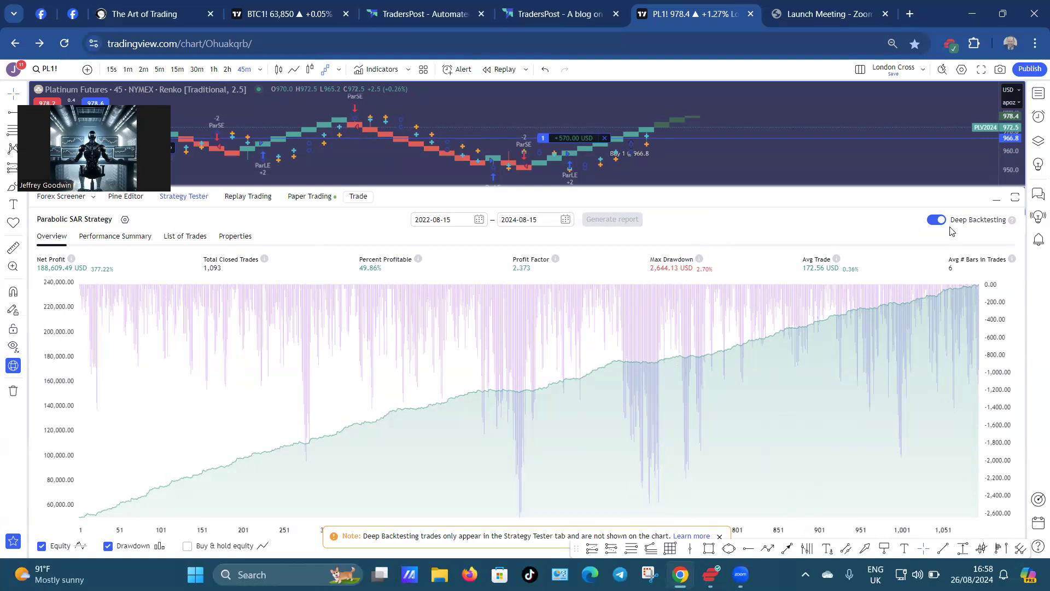
{"action": "mouse_move", "coordinate": [971, 274]}
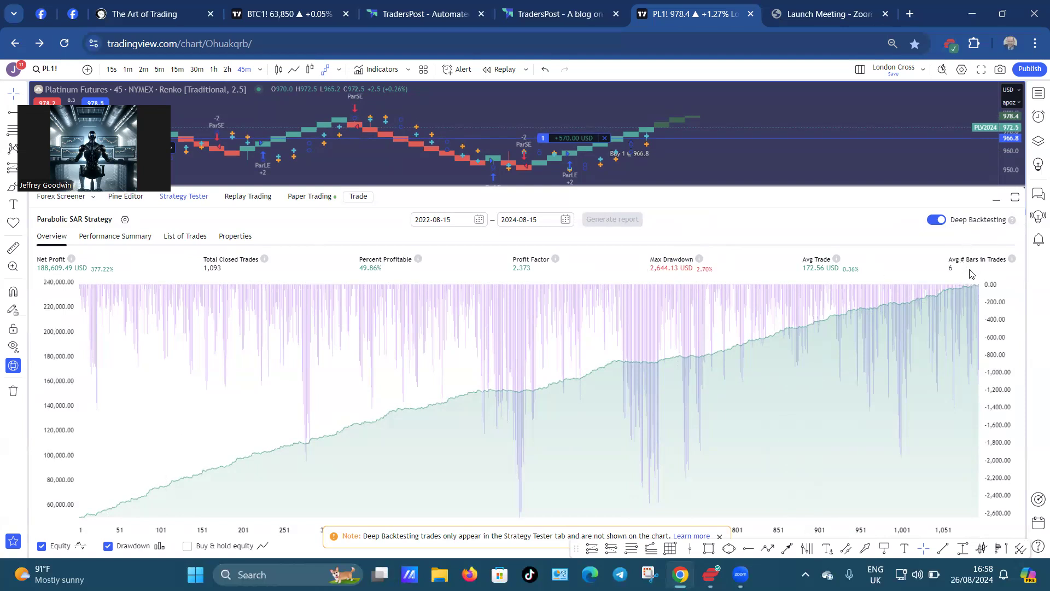
{"action": "mouse_move", "coordinate": [647, 160]}
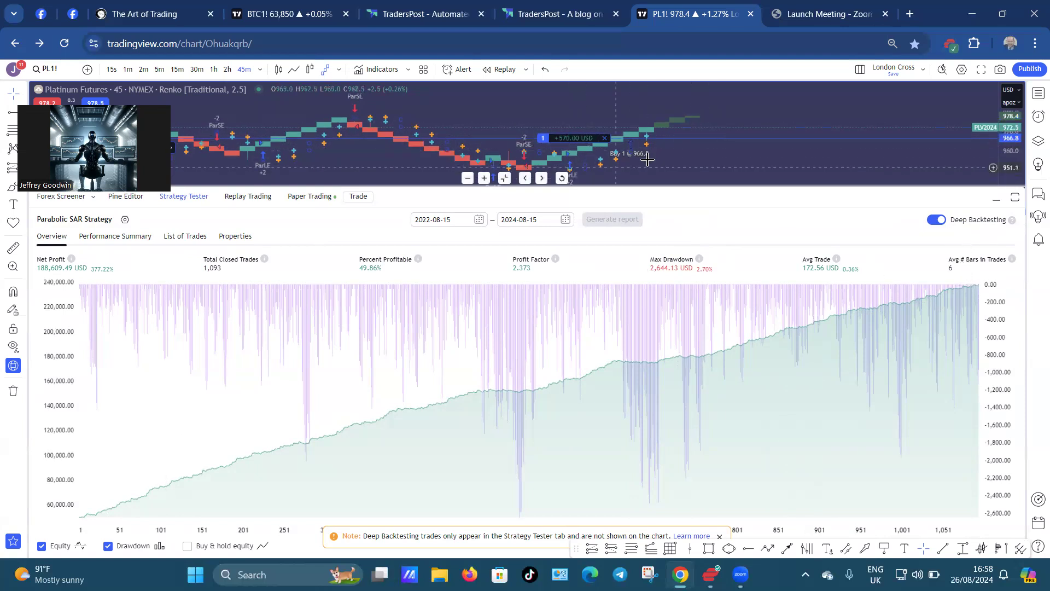
{"action": "mouse_move", "coordinate": [546, 166]}
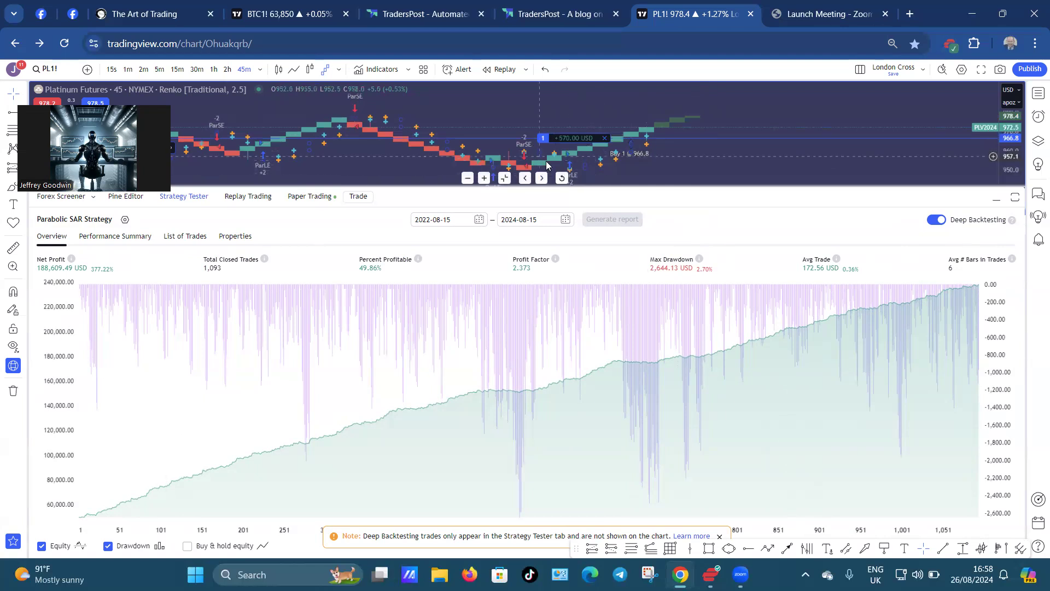
{"action": "mouse_move", "coordinate": [590, 153]}
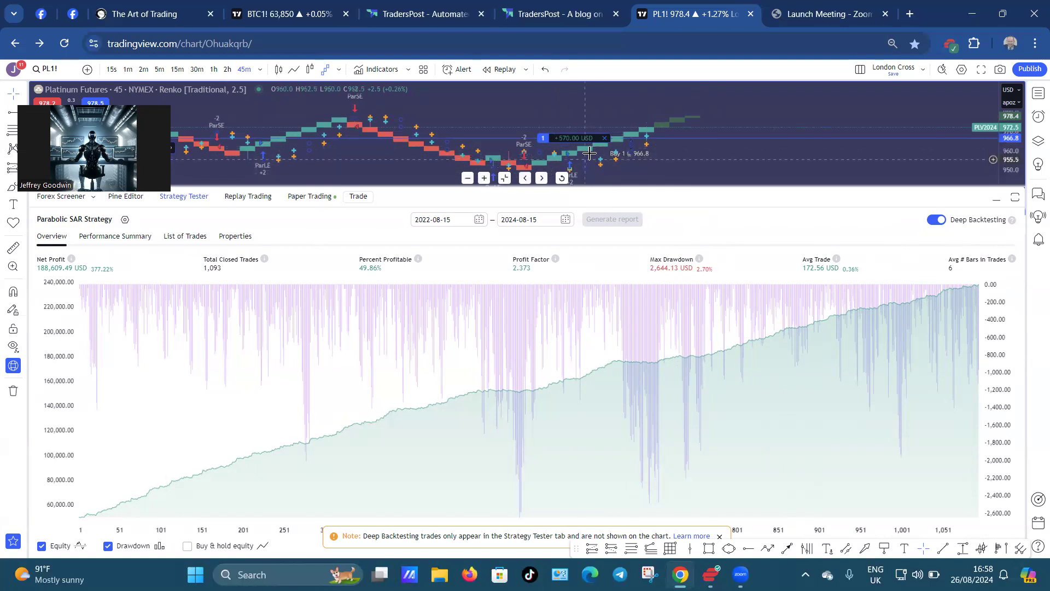
{"action": "mouse_move", "coordinate": [652, 133]}
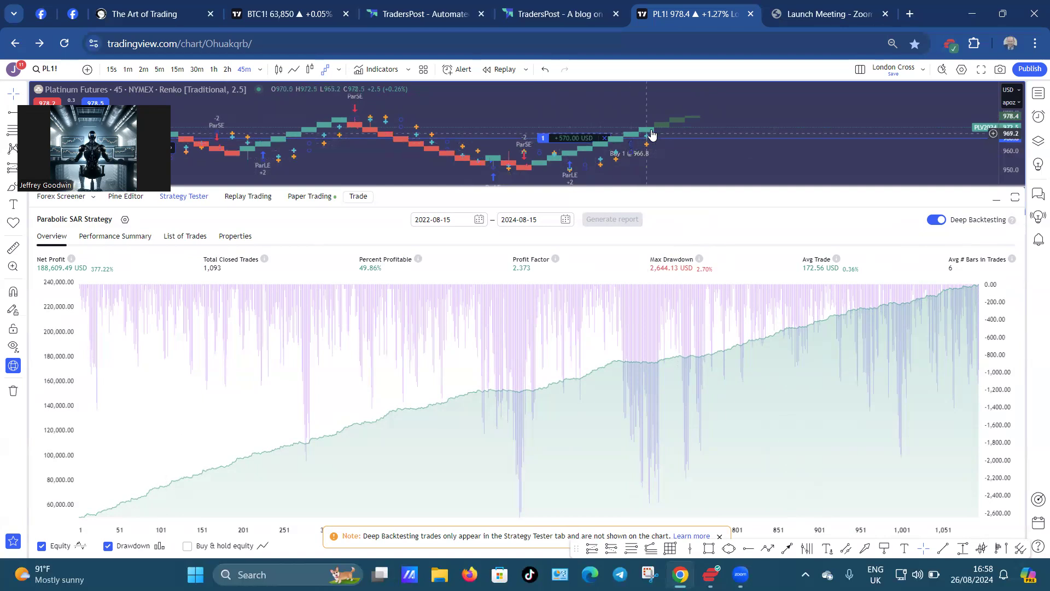
{"action": "mouse_move", "coordinate": [720, 107]}
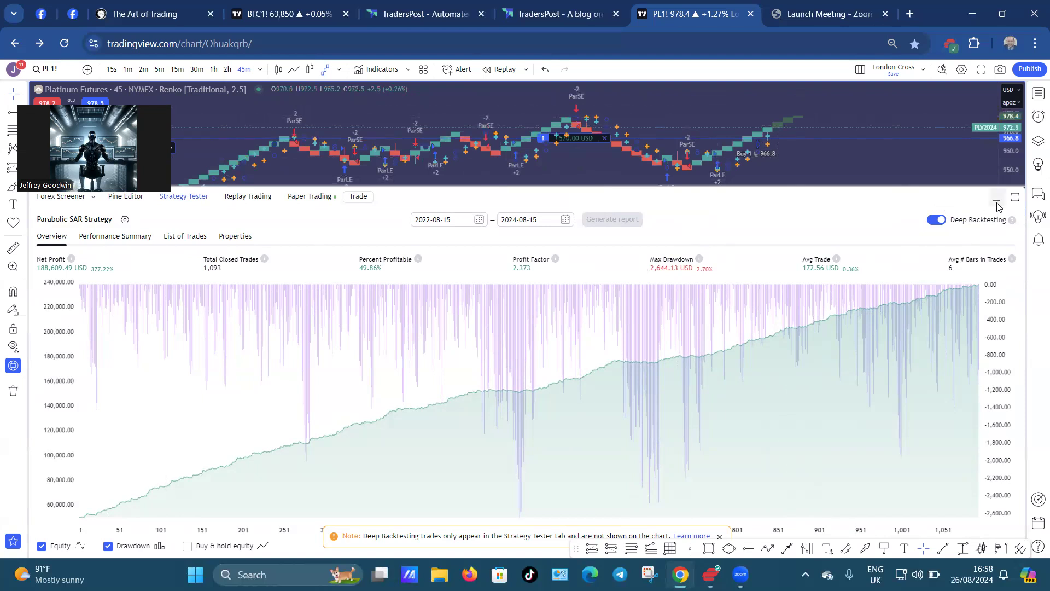
- Collapse the backtest results panel to show the full-height platinum futures chart
{"action": "left_click", "coordinate": [998, 198]}
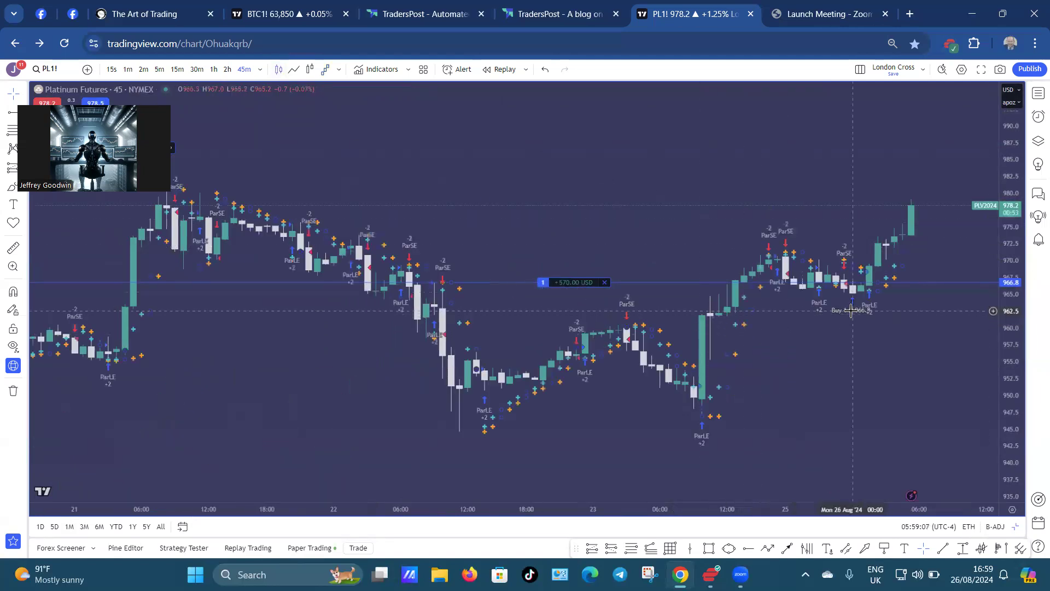
{"action": "mouse_move", "coordinate": [874, 296]}
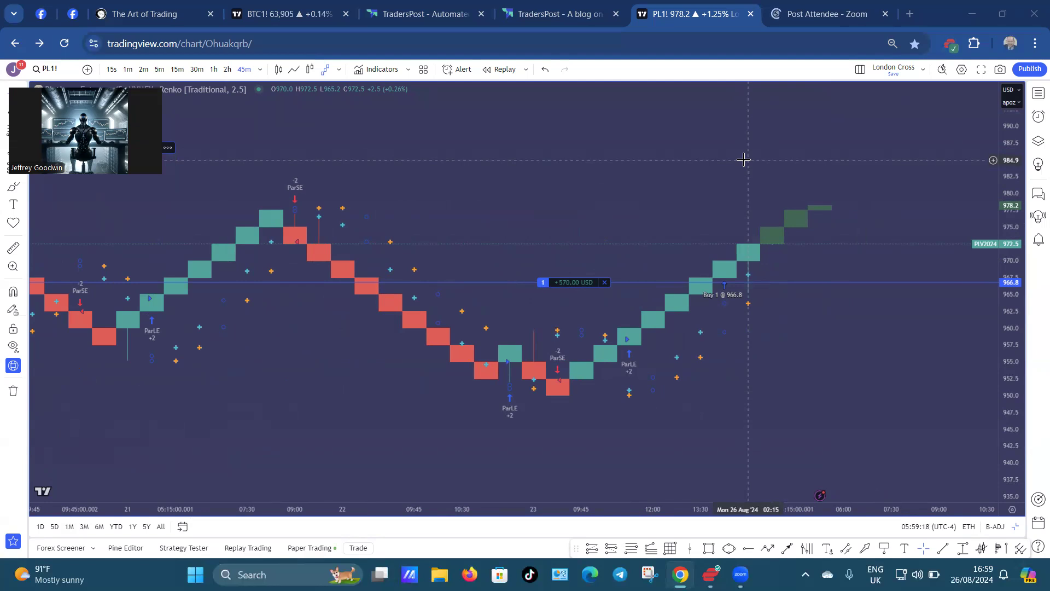
{"action": "mouse_move", "coordinate": [722, 273]}
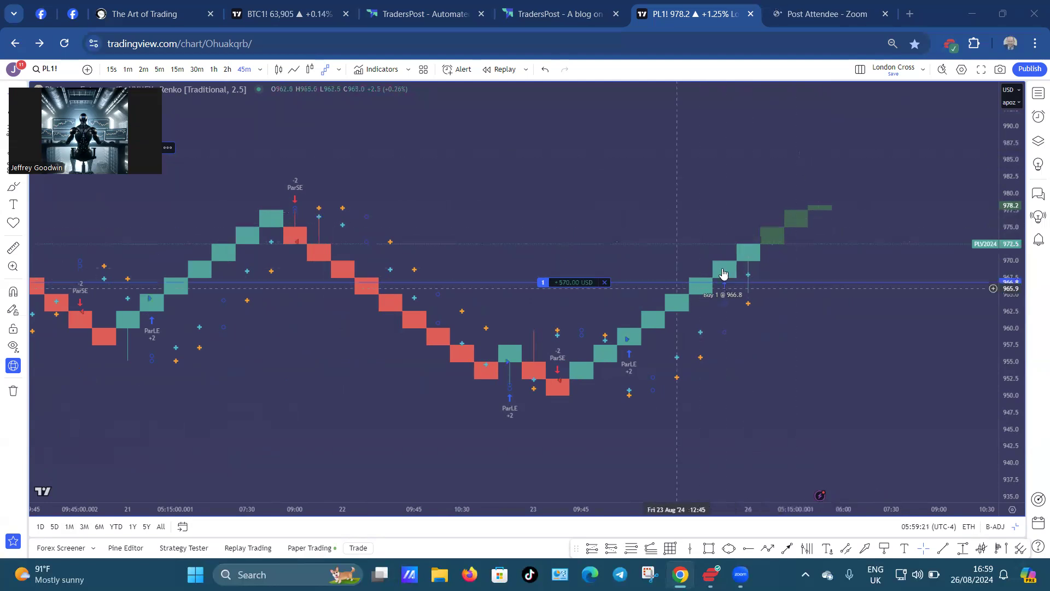
{"action": "mouse_move", "coordinate": [830, 160]}
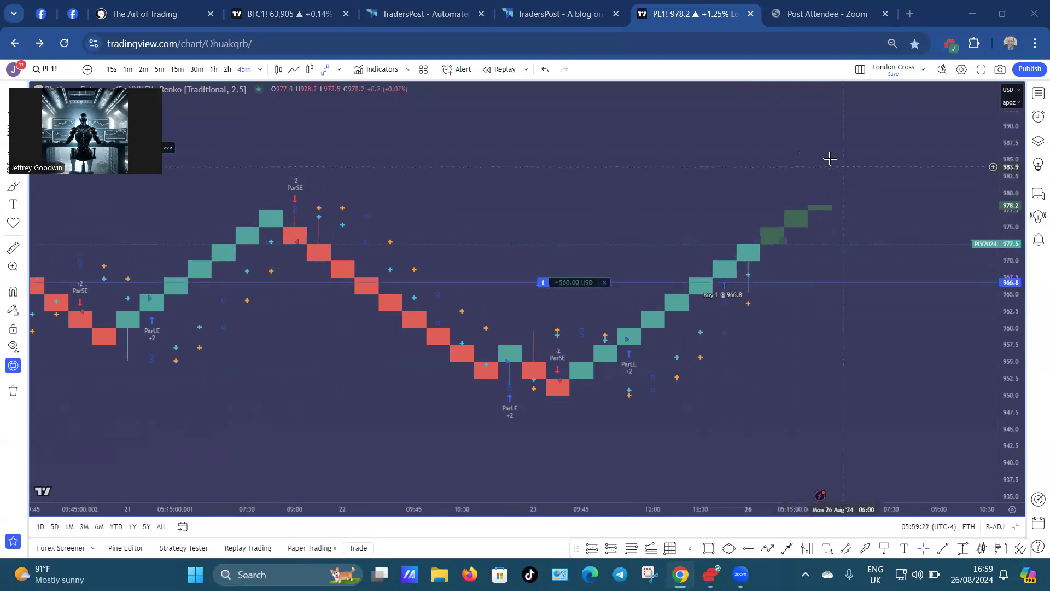